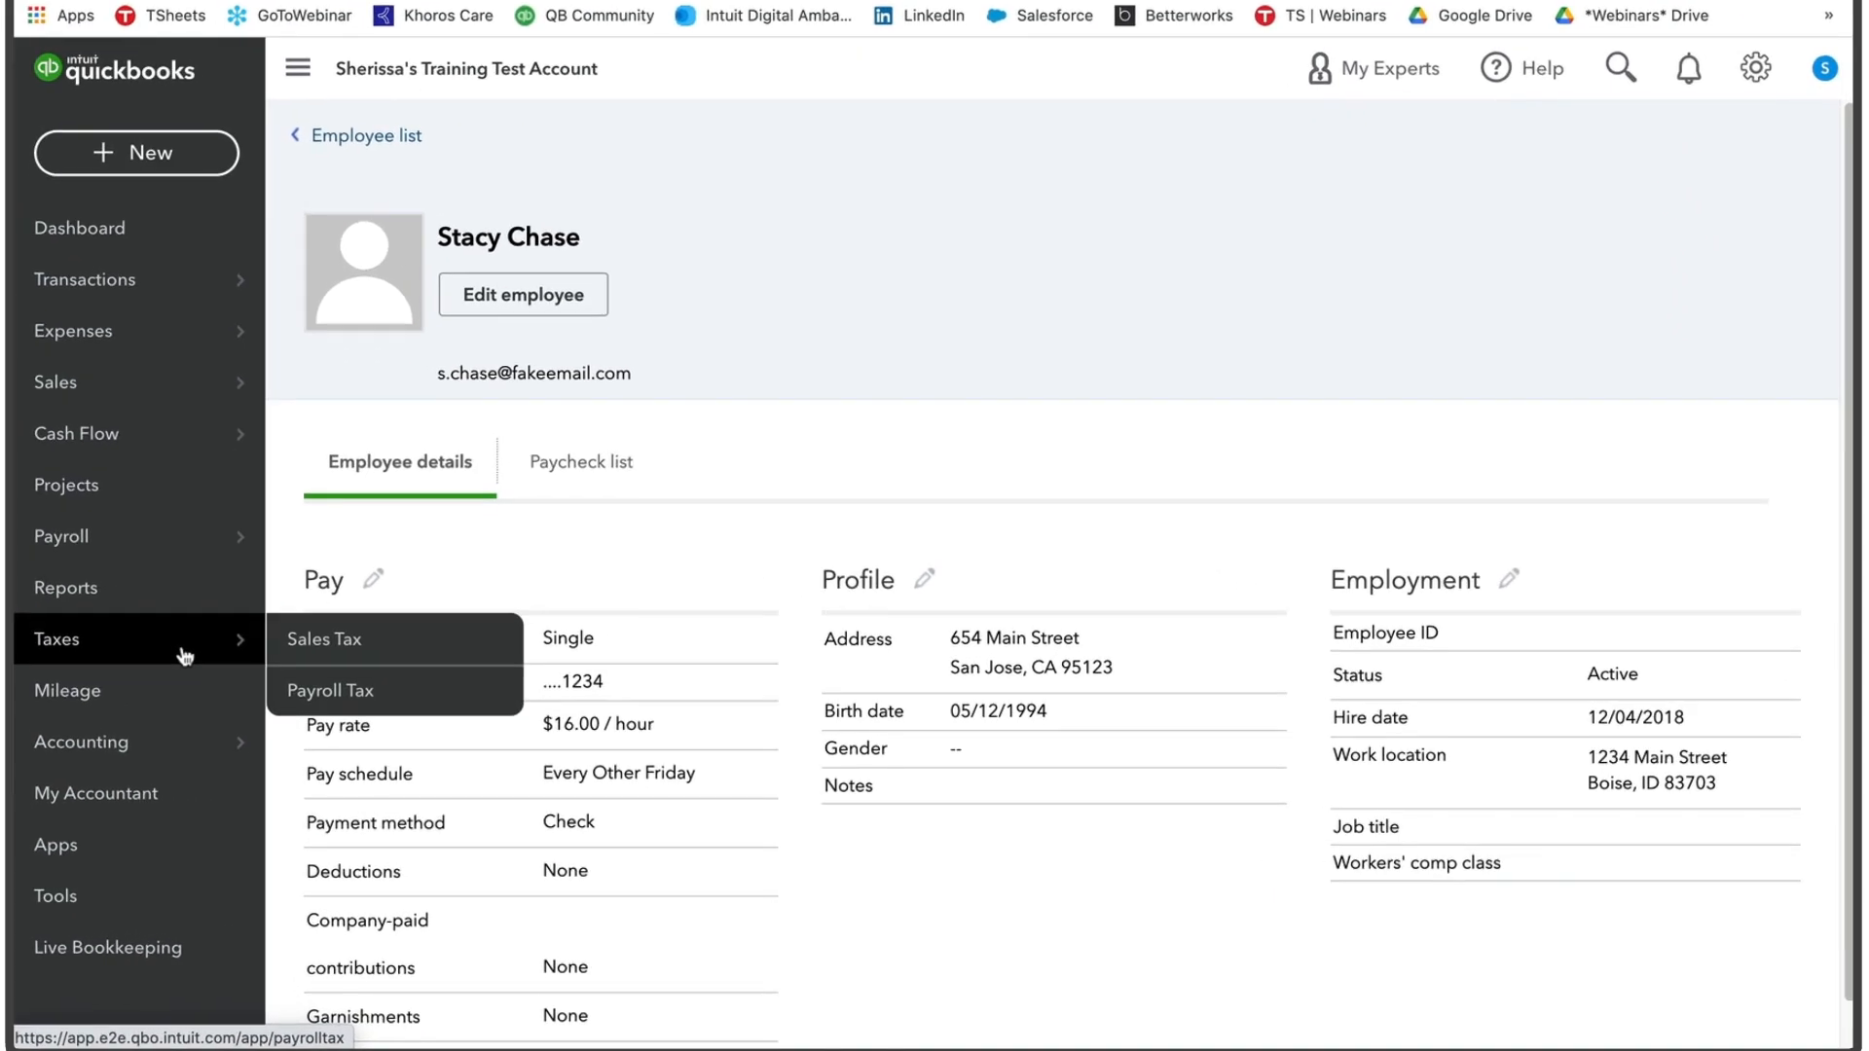
Open Annual forms from the Payroll Tax Center's filings resources
left_click(330, 690)
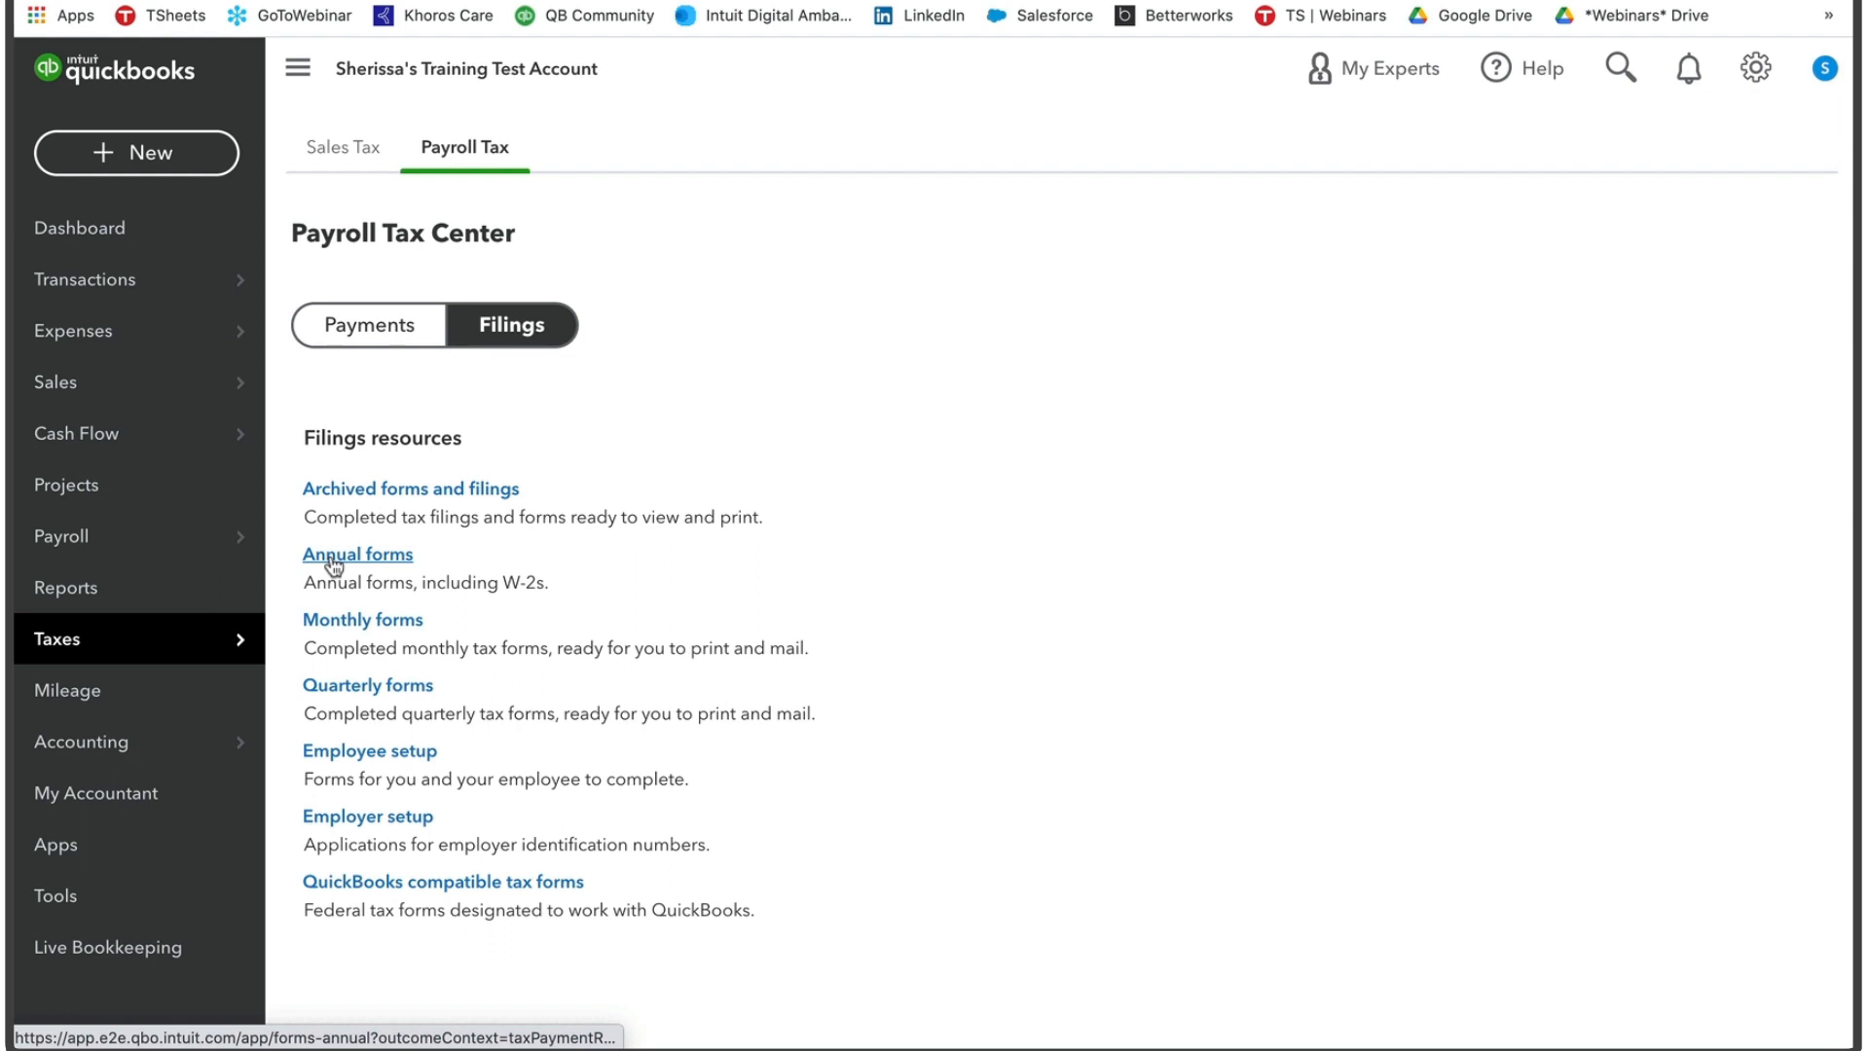
left_click(357, 554)
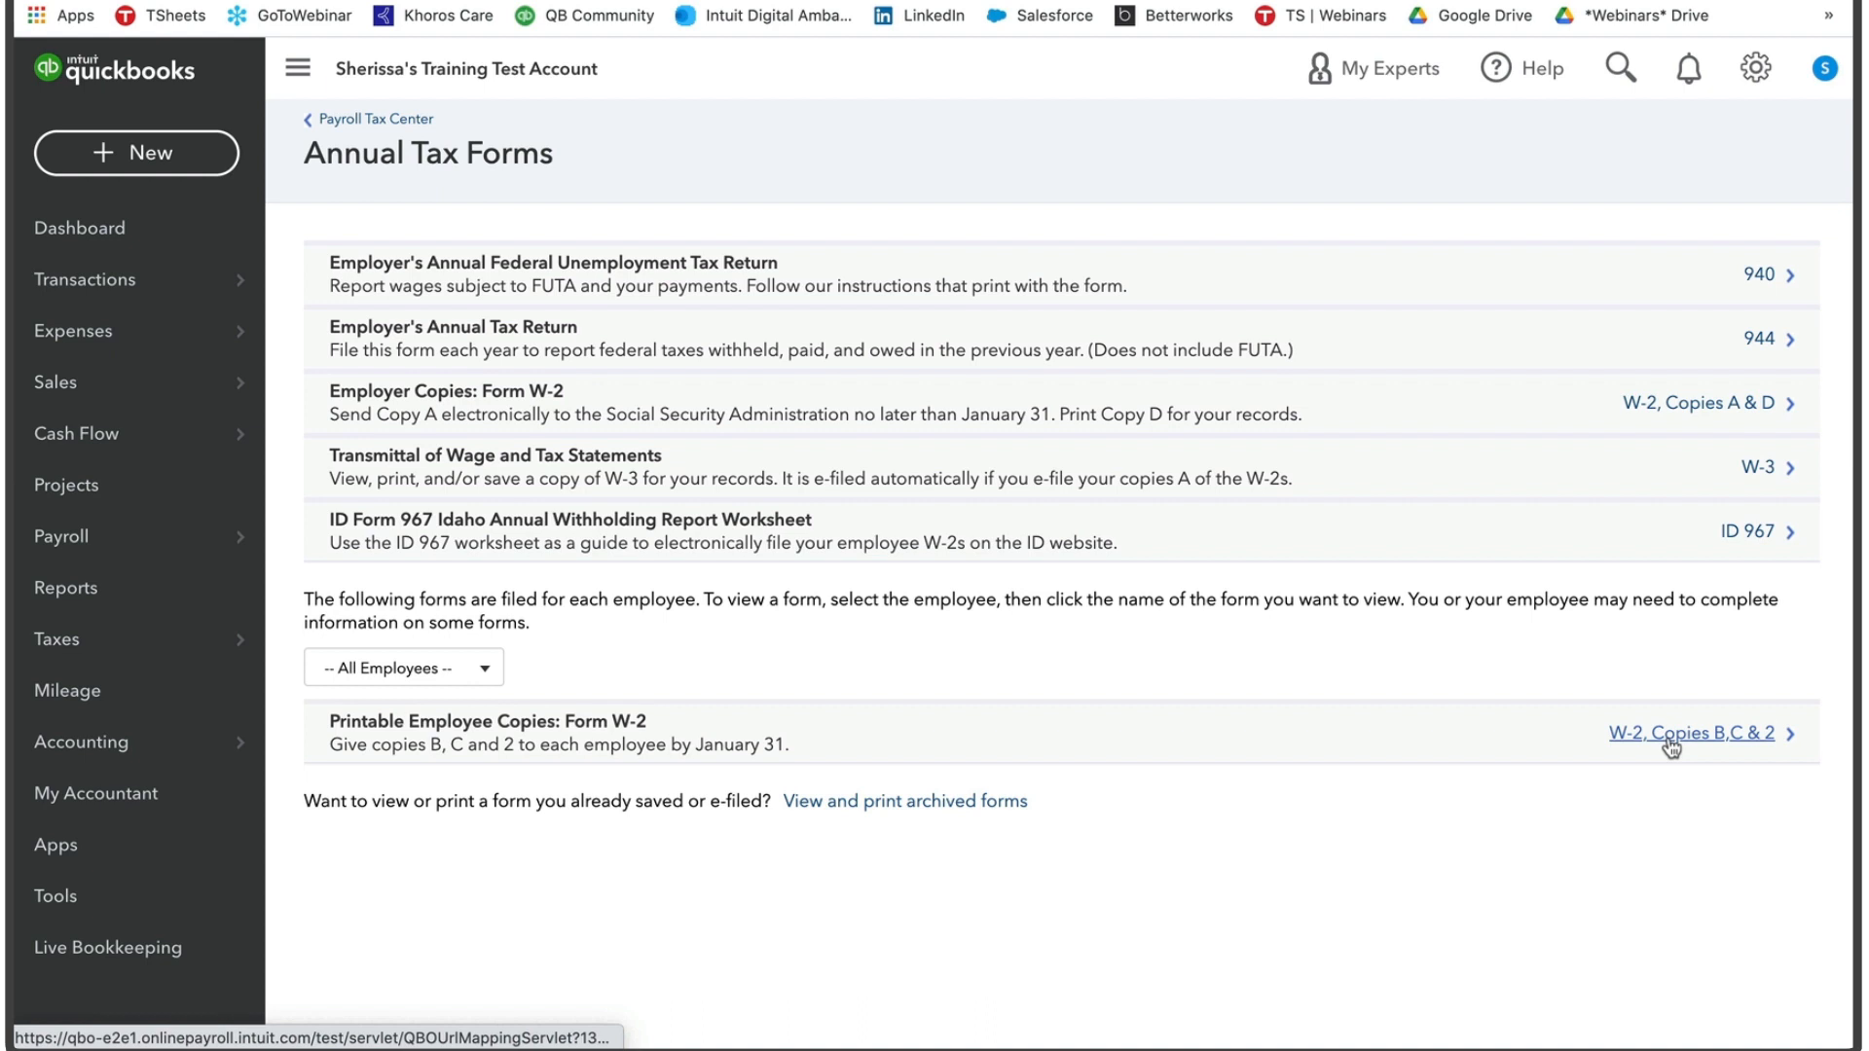
Open W-2 Copies B, C & 2 and set W-2 printing to plain paper
left_click(1690, 732)
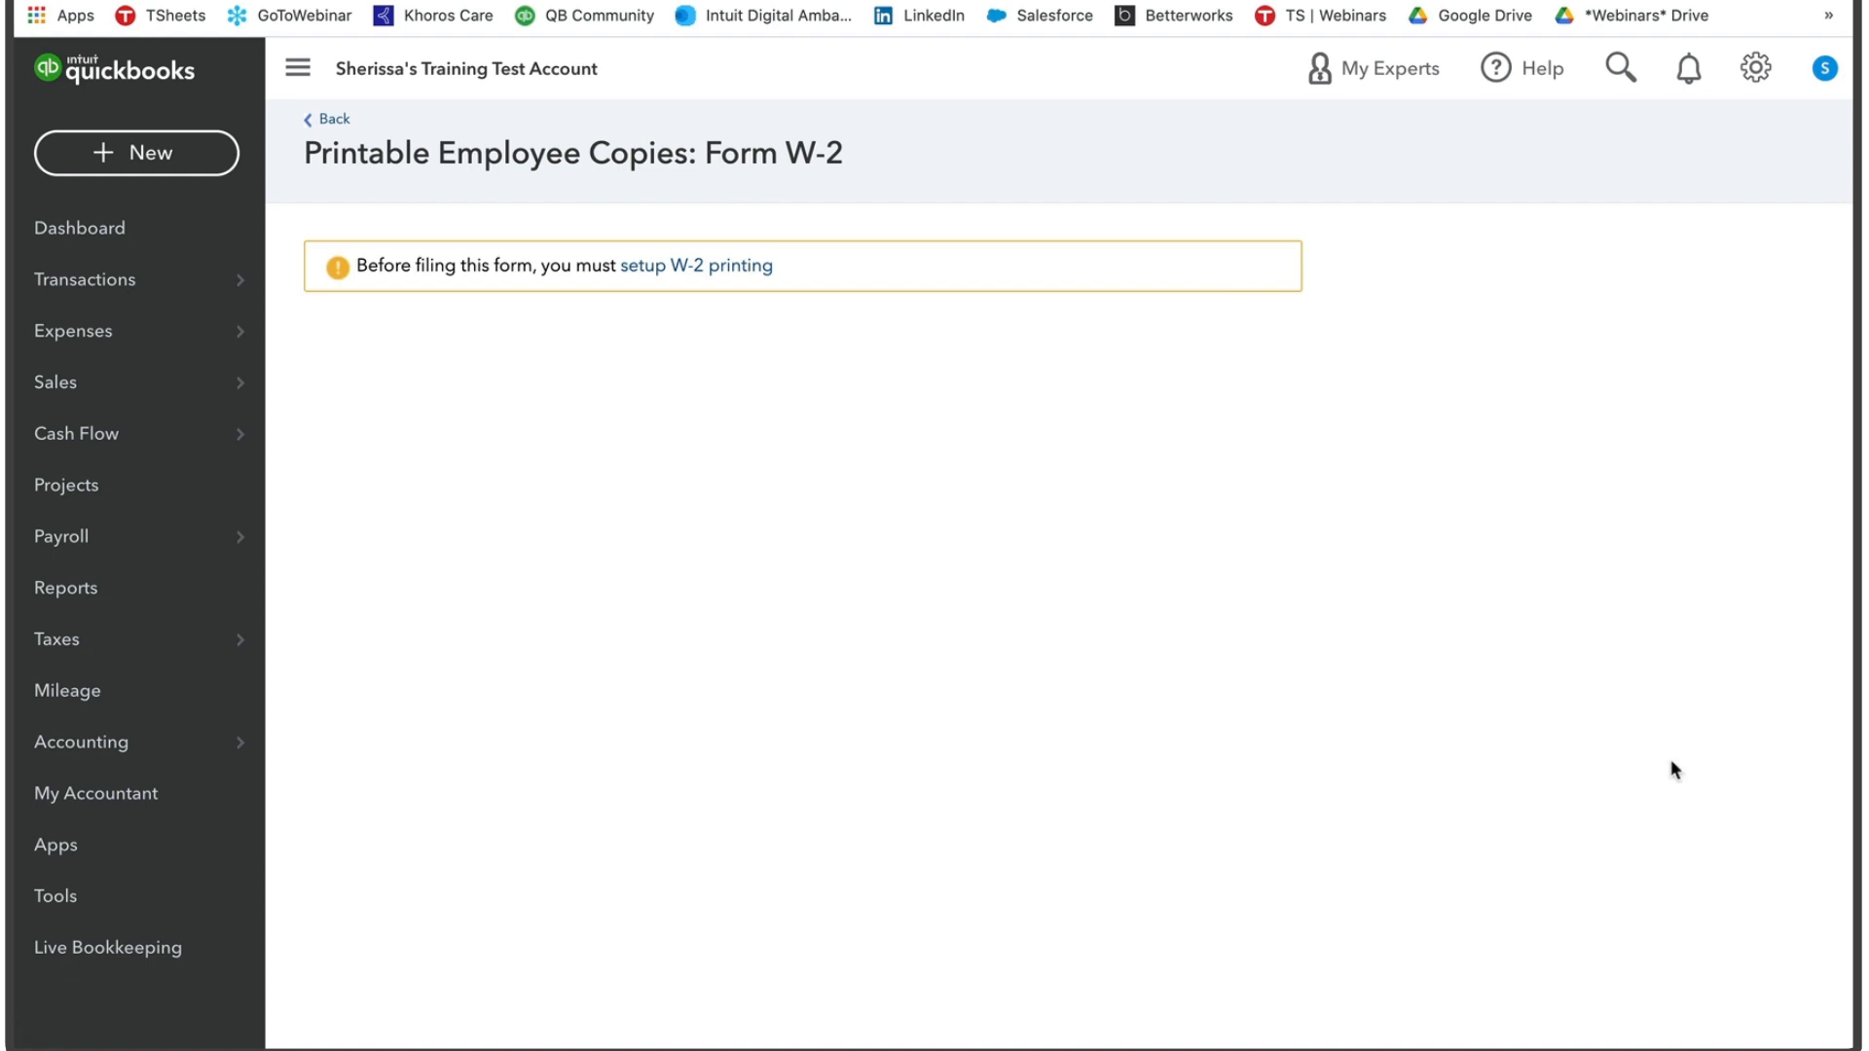
mouse_move(699, 266)
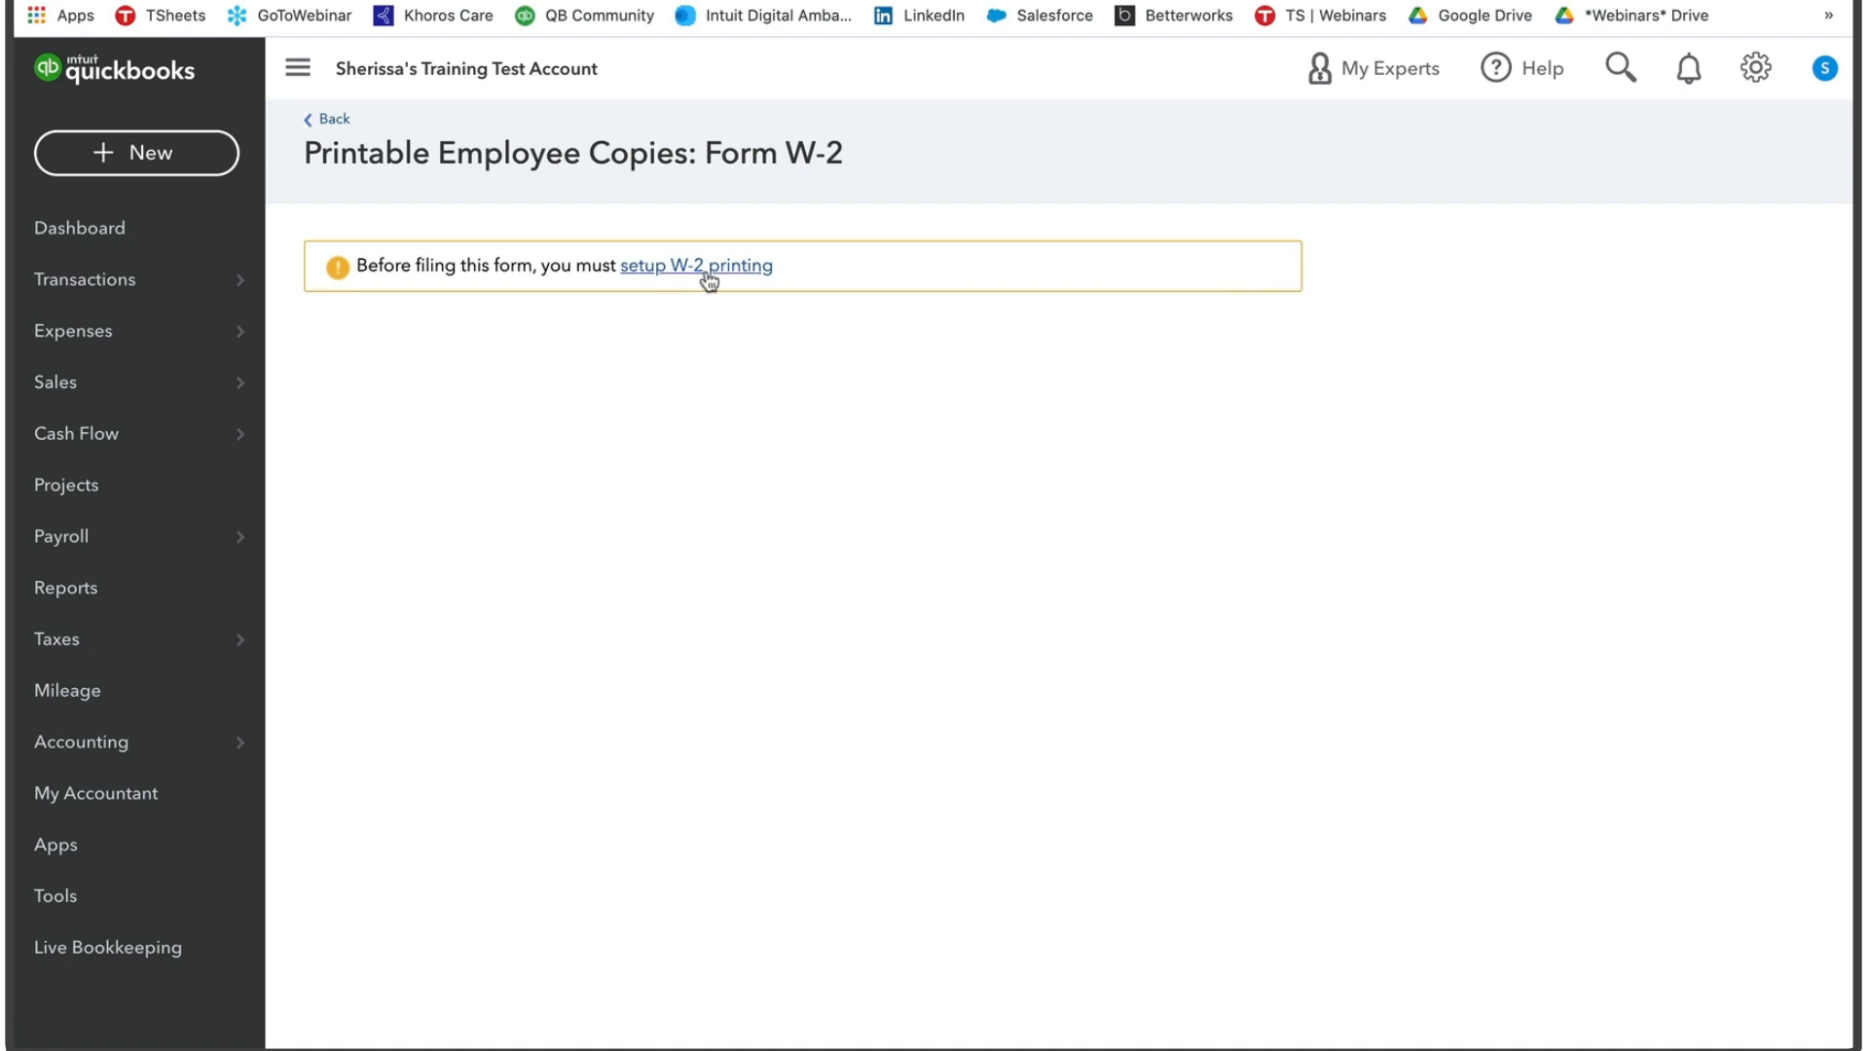
left_click(697, 266)
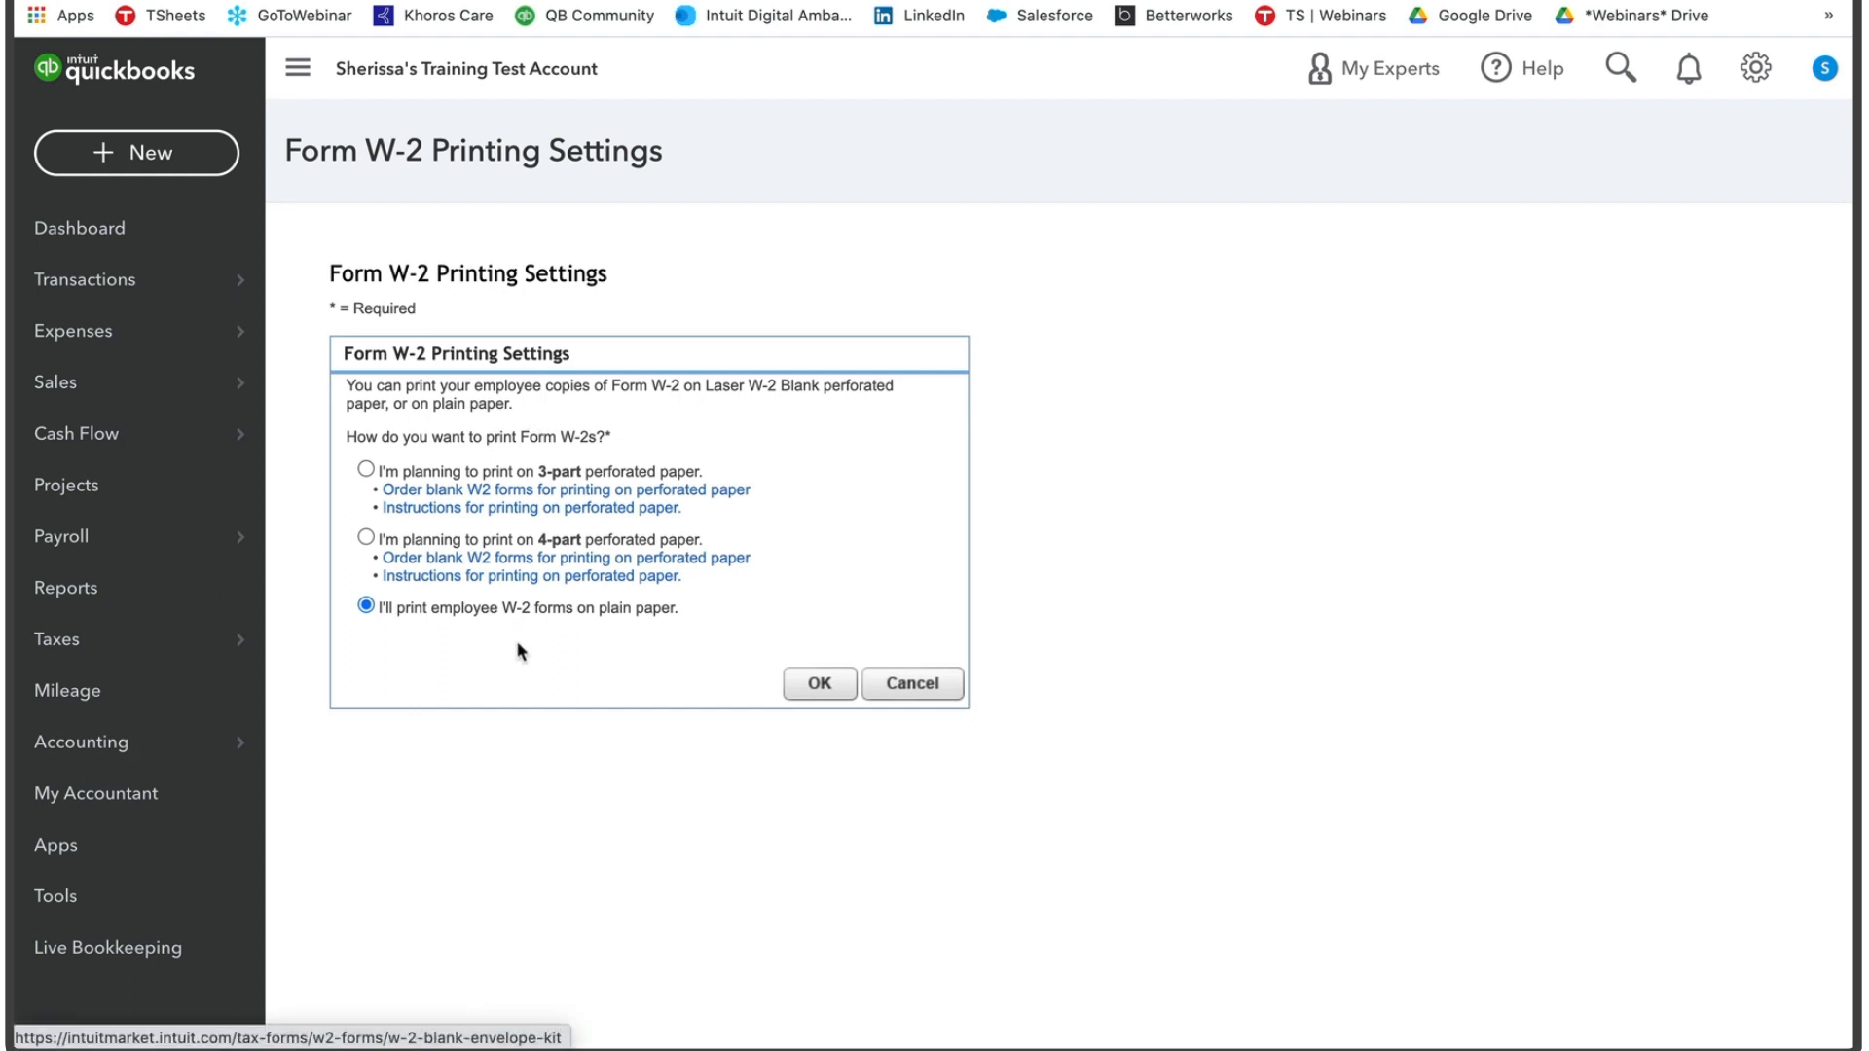
mouse_move(530, 647)
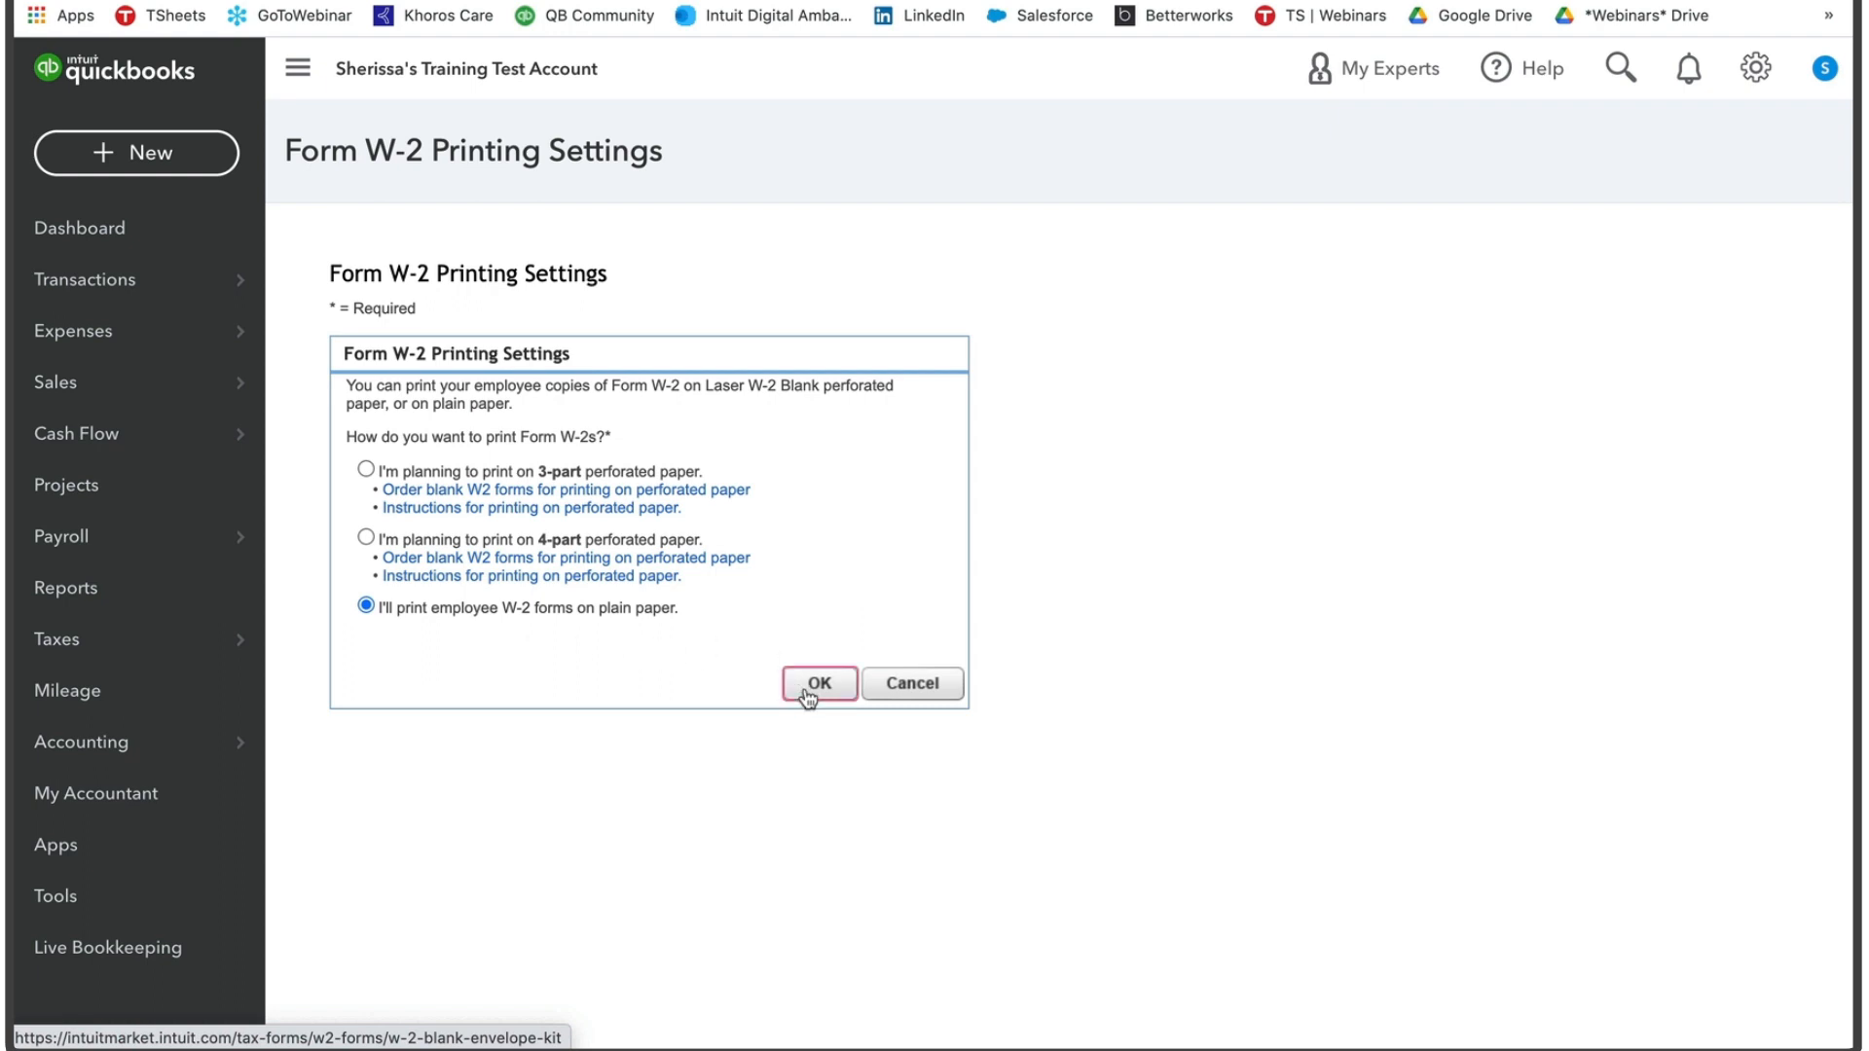
left_click(818, 683)
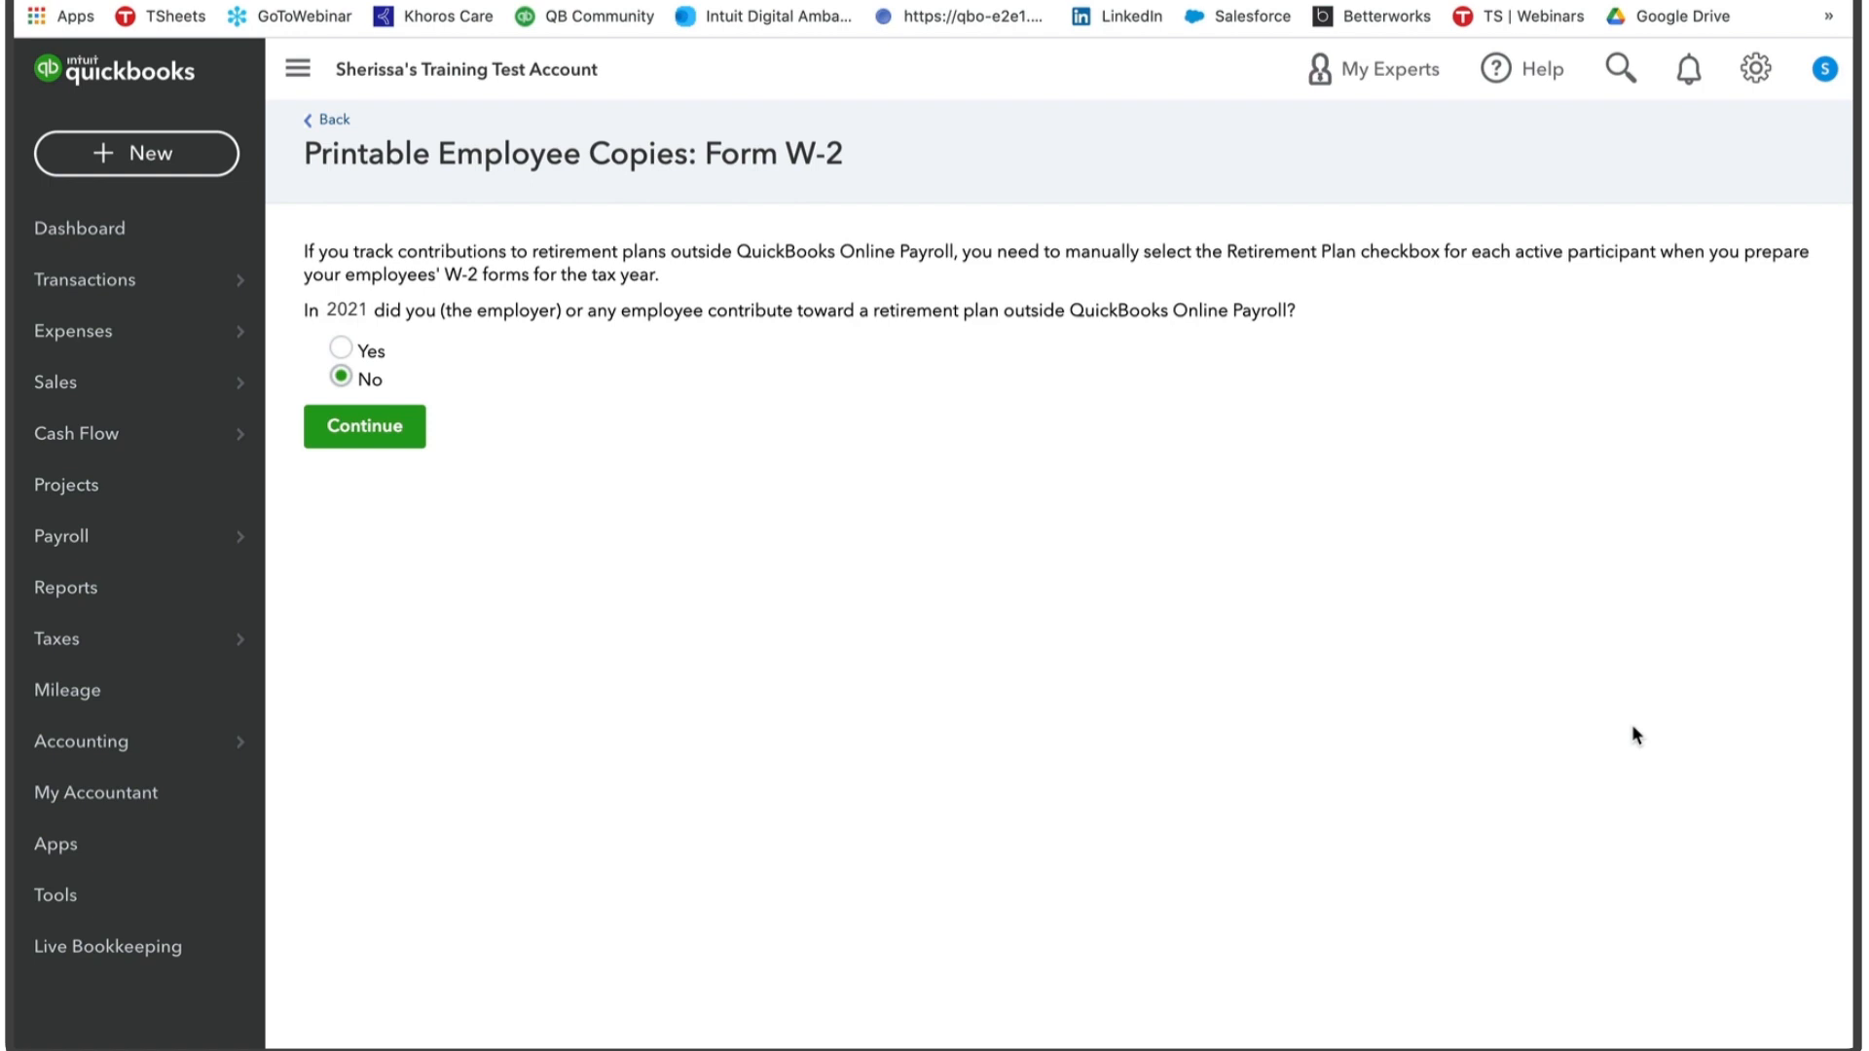
mouse_move(502, 339)
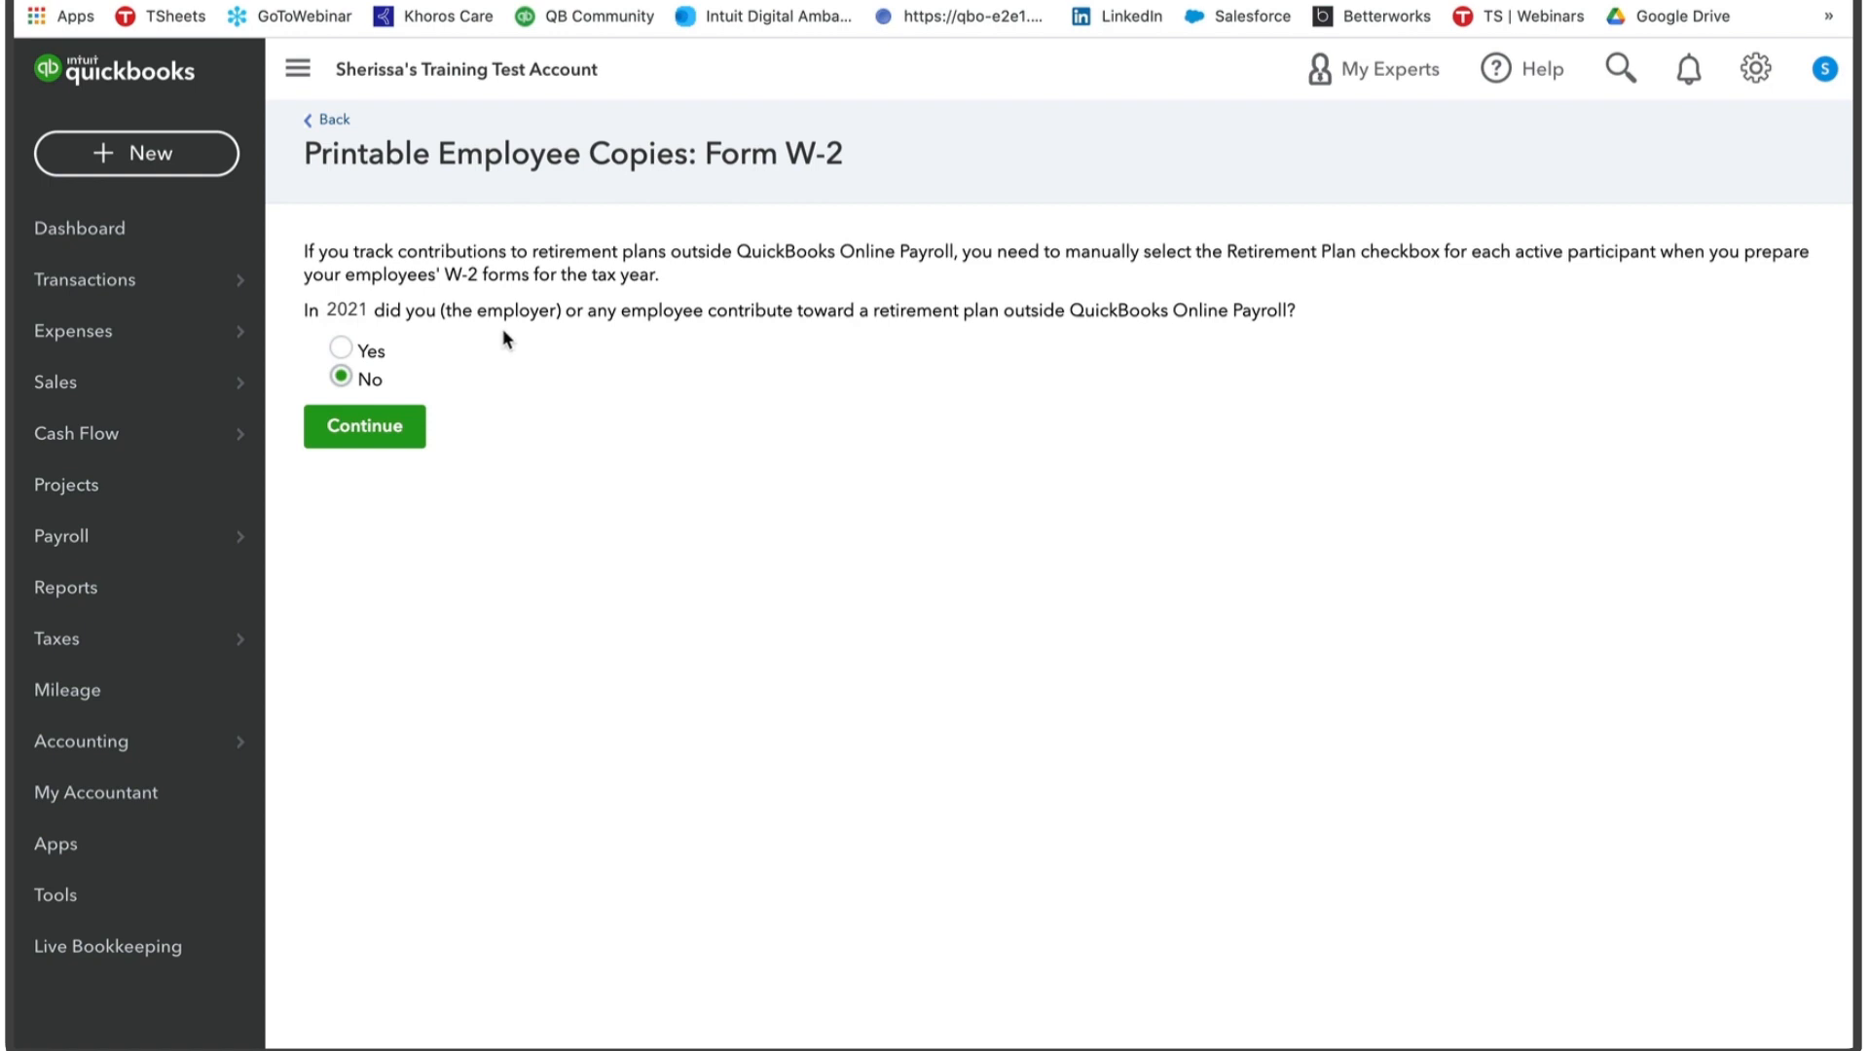
mouse_move(811, 340)
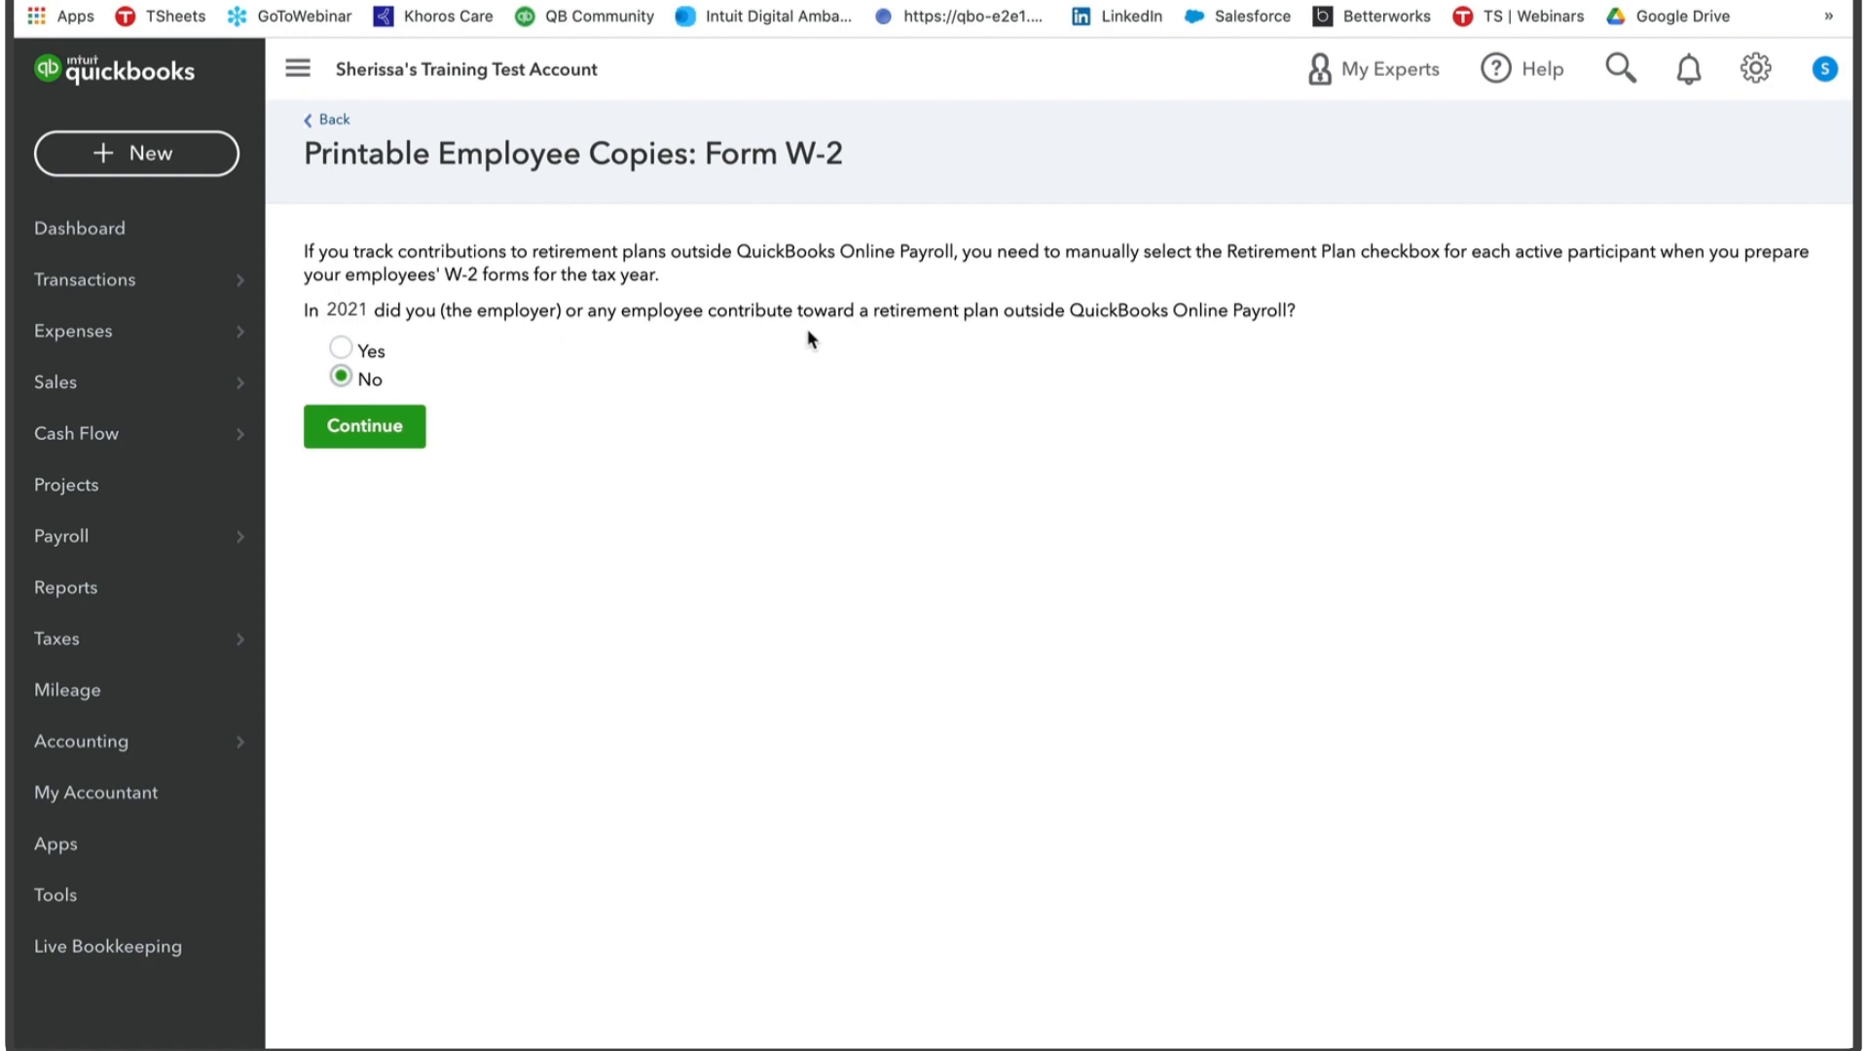
mouse_move(825, 344)
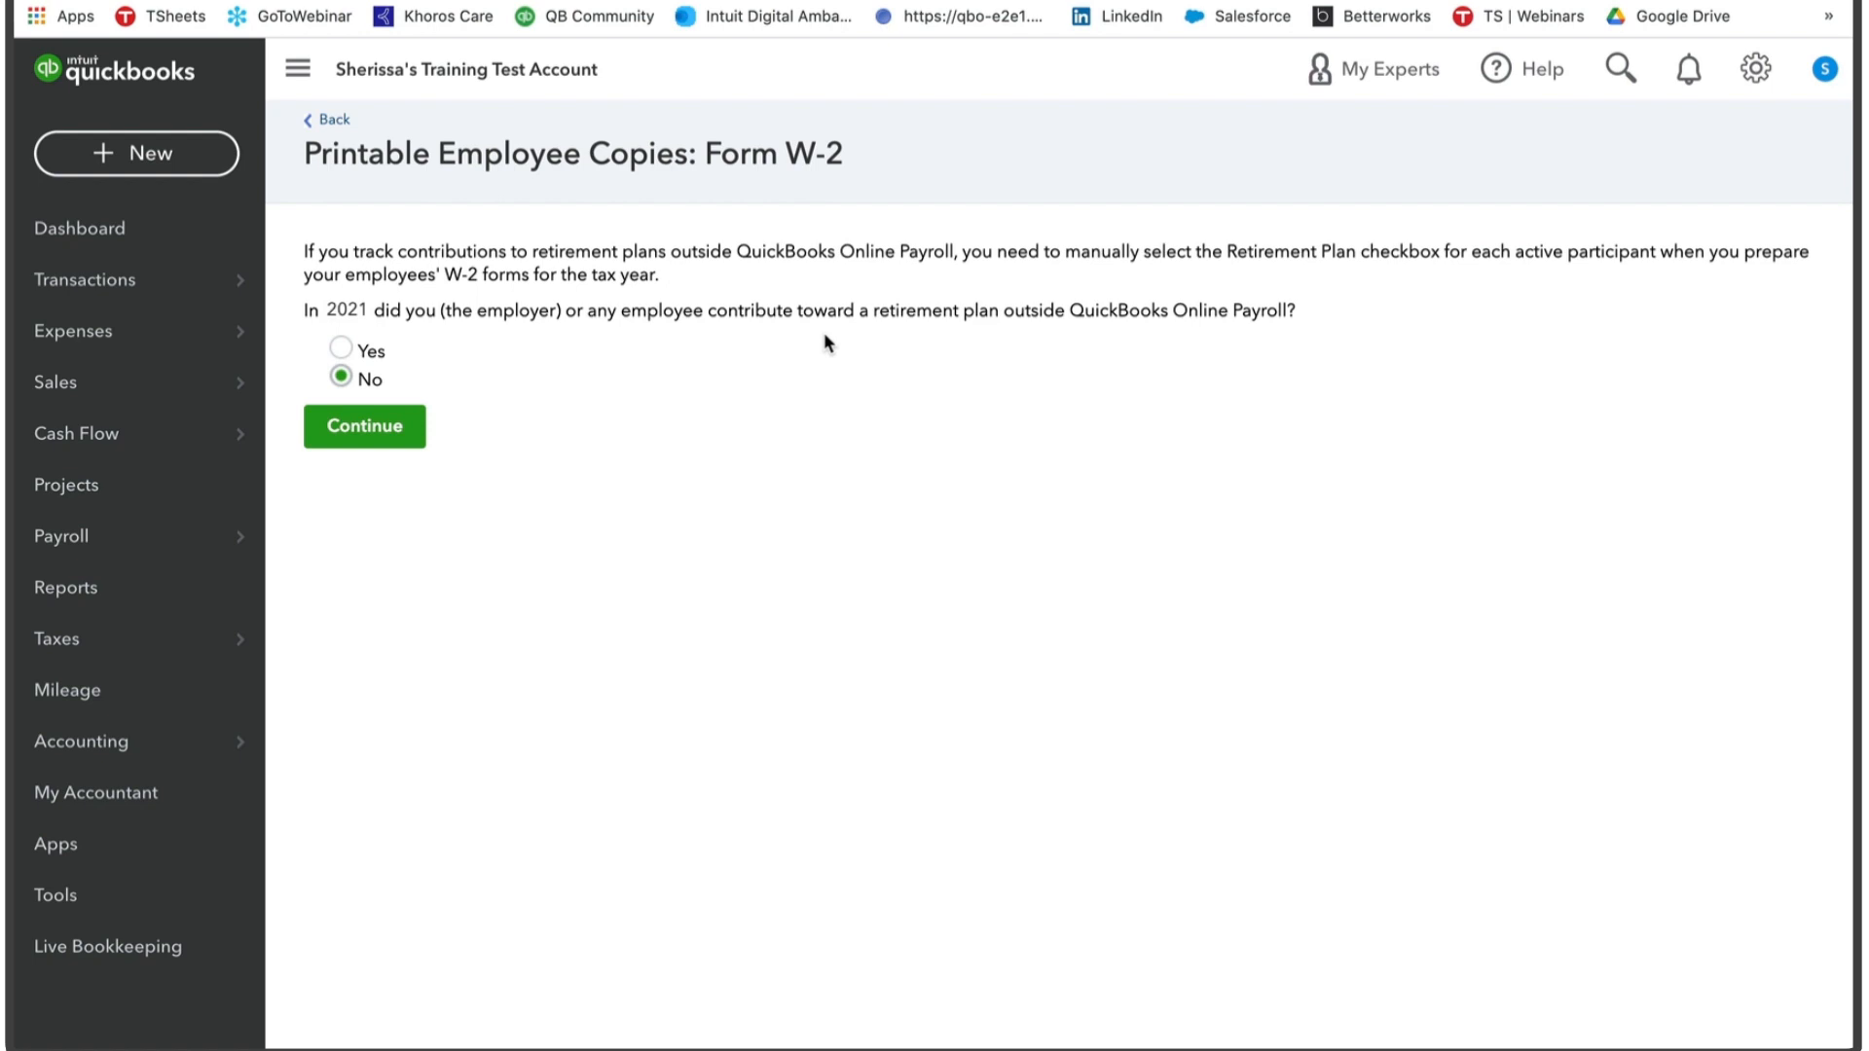
mouse_move(1149, 331)
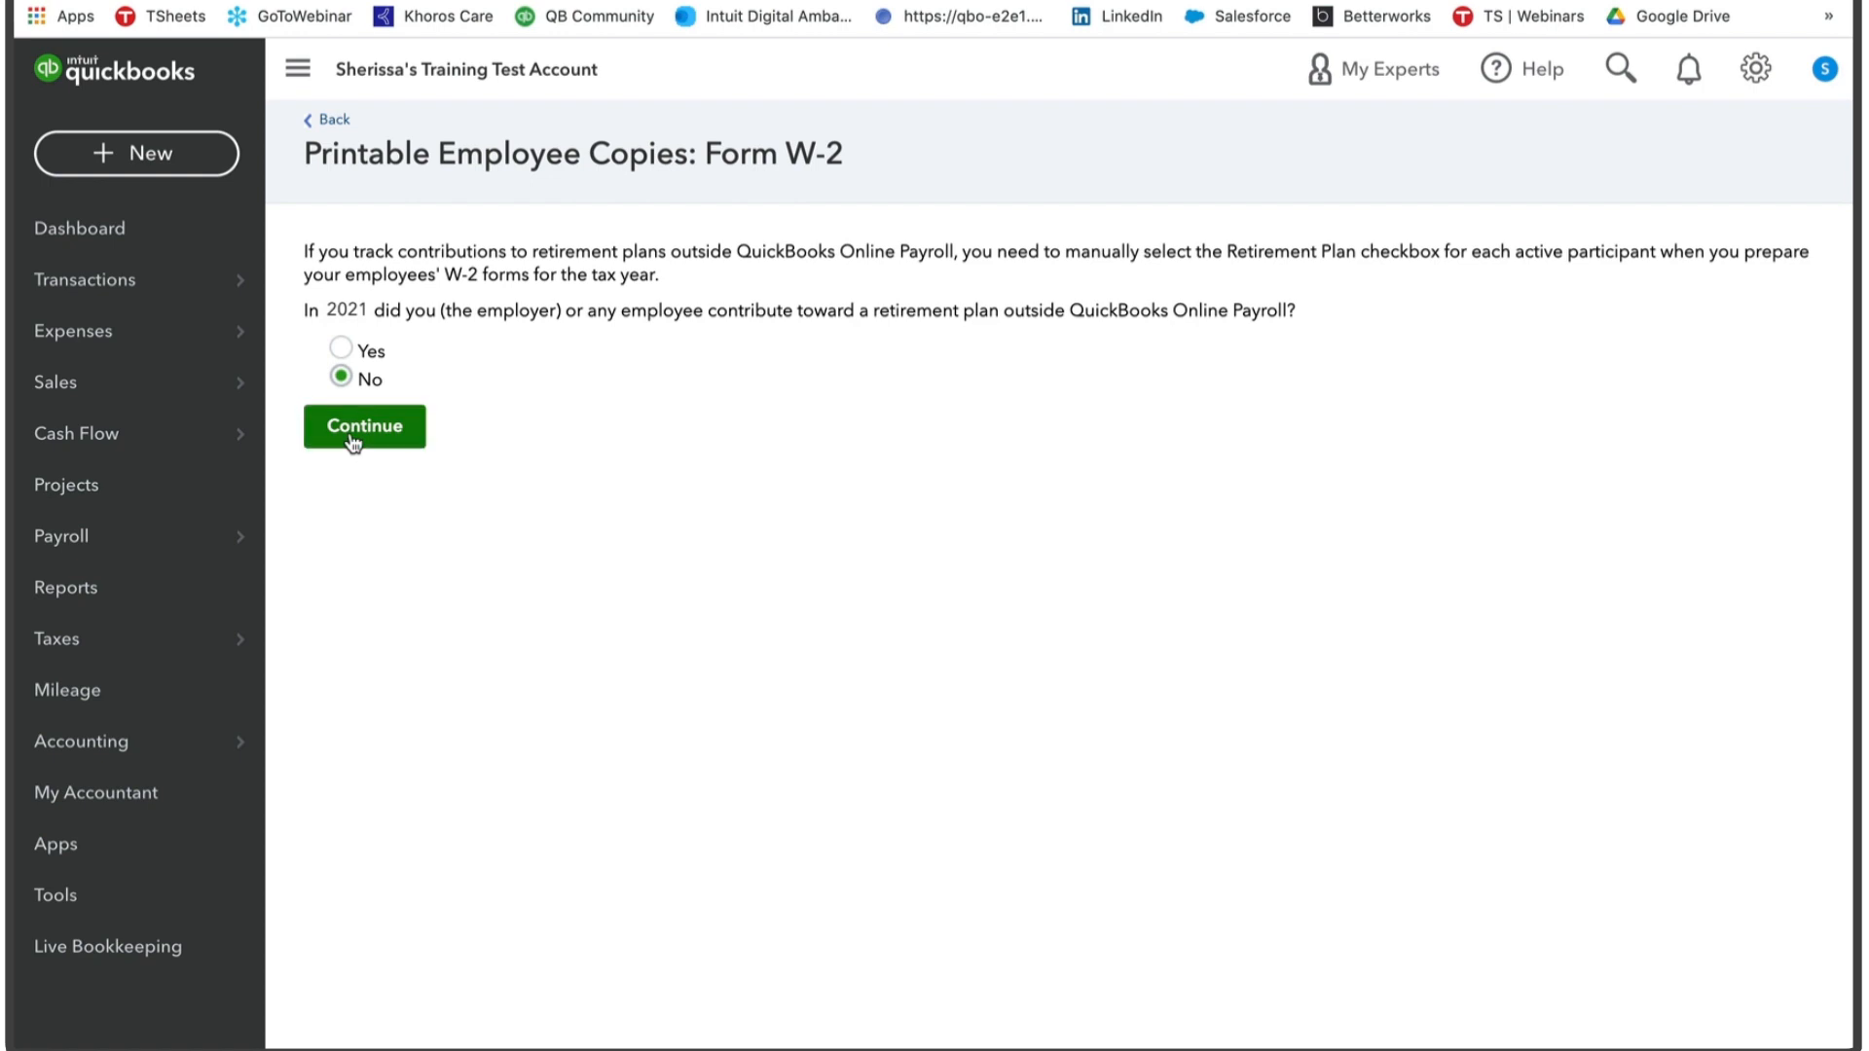
Answer No to outside retirement plan contributions and continue
left_click(363, 425)
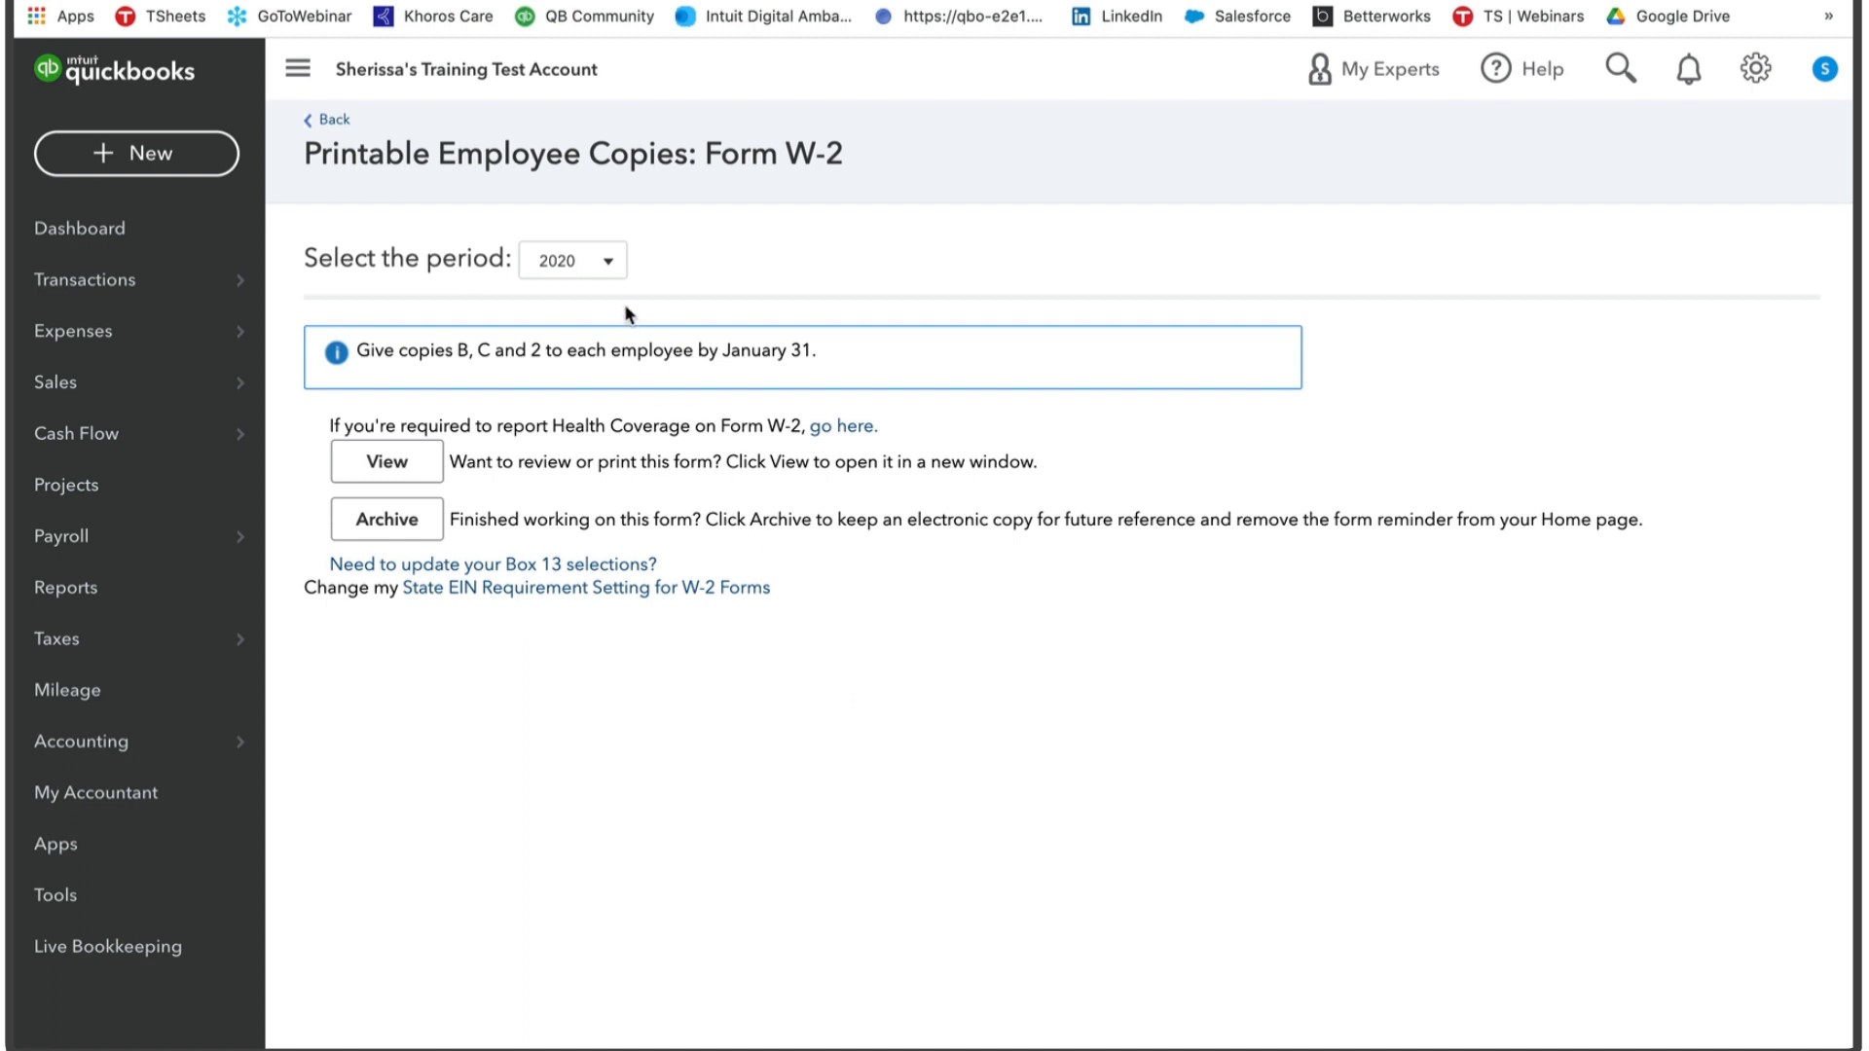
Choose the 2021 tax period and view the W-2 employee copies
left_click(572, 259)
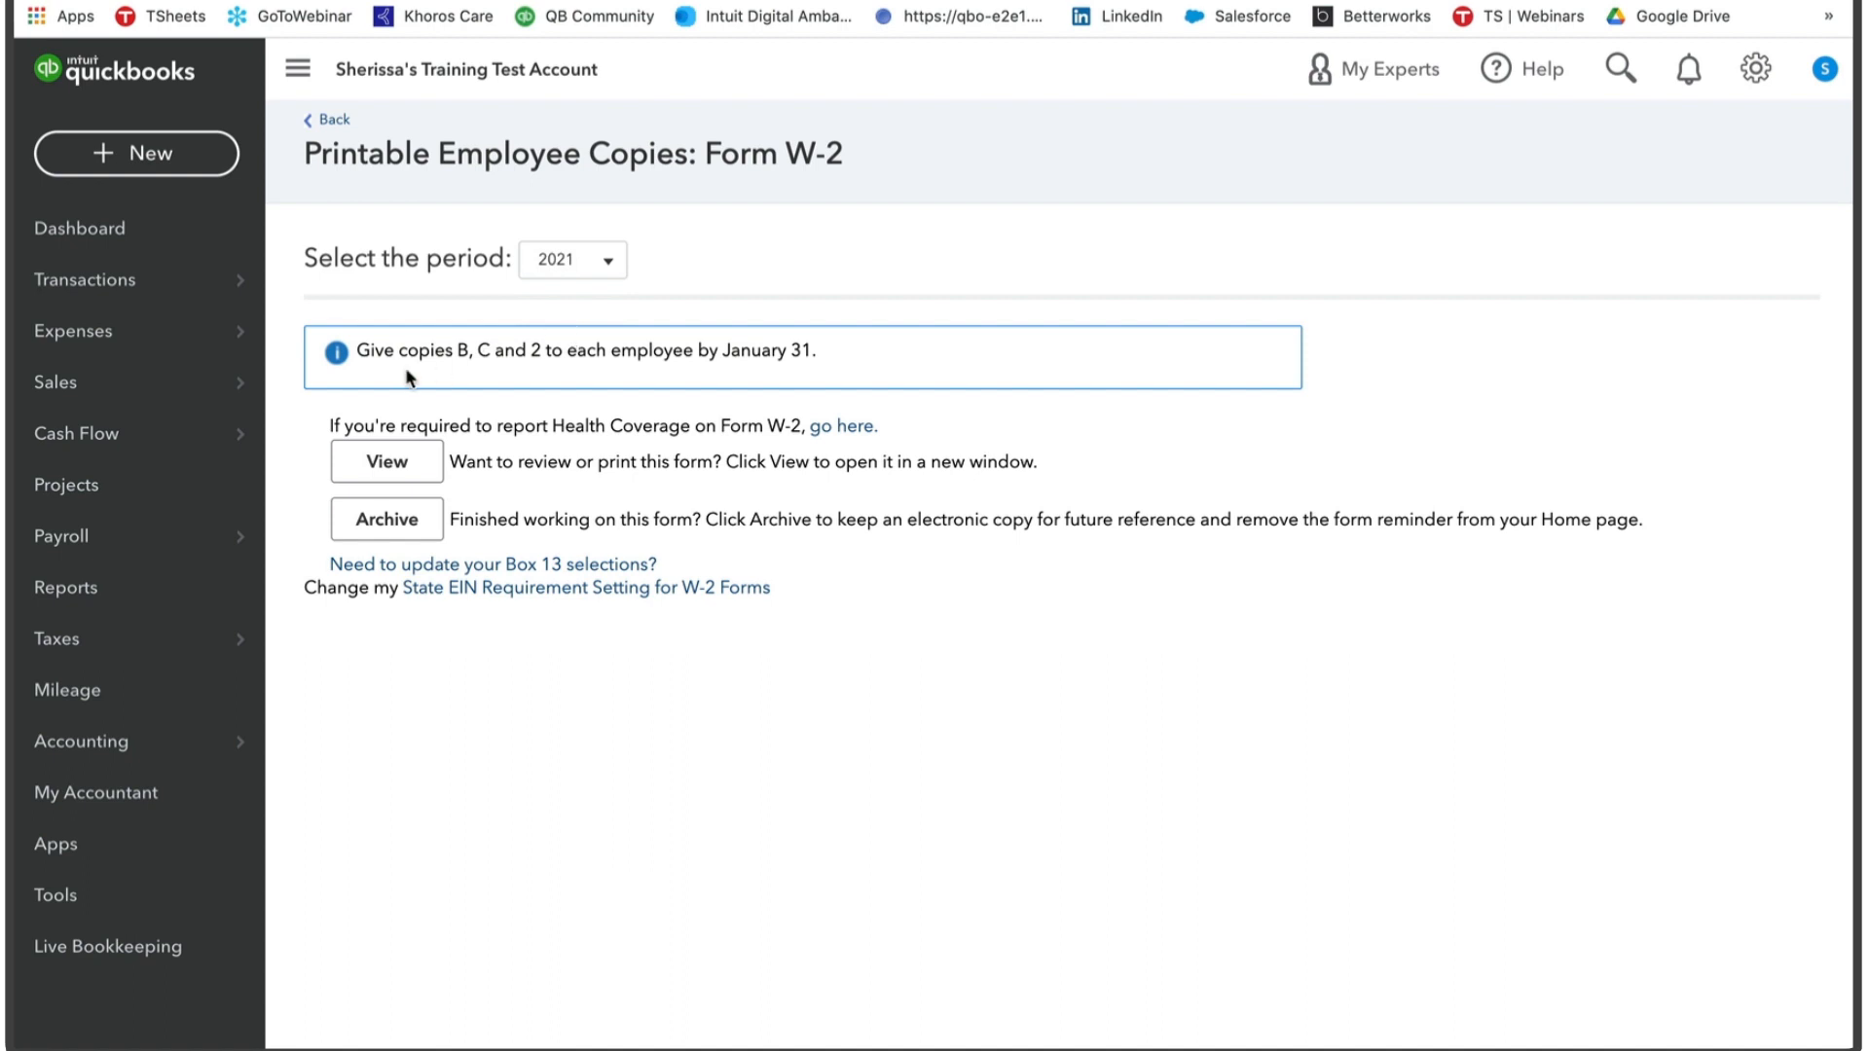
mouse_move(382, 373)
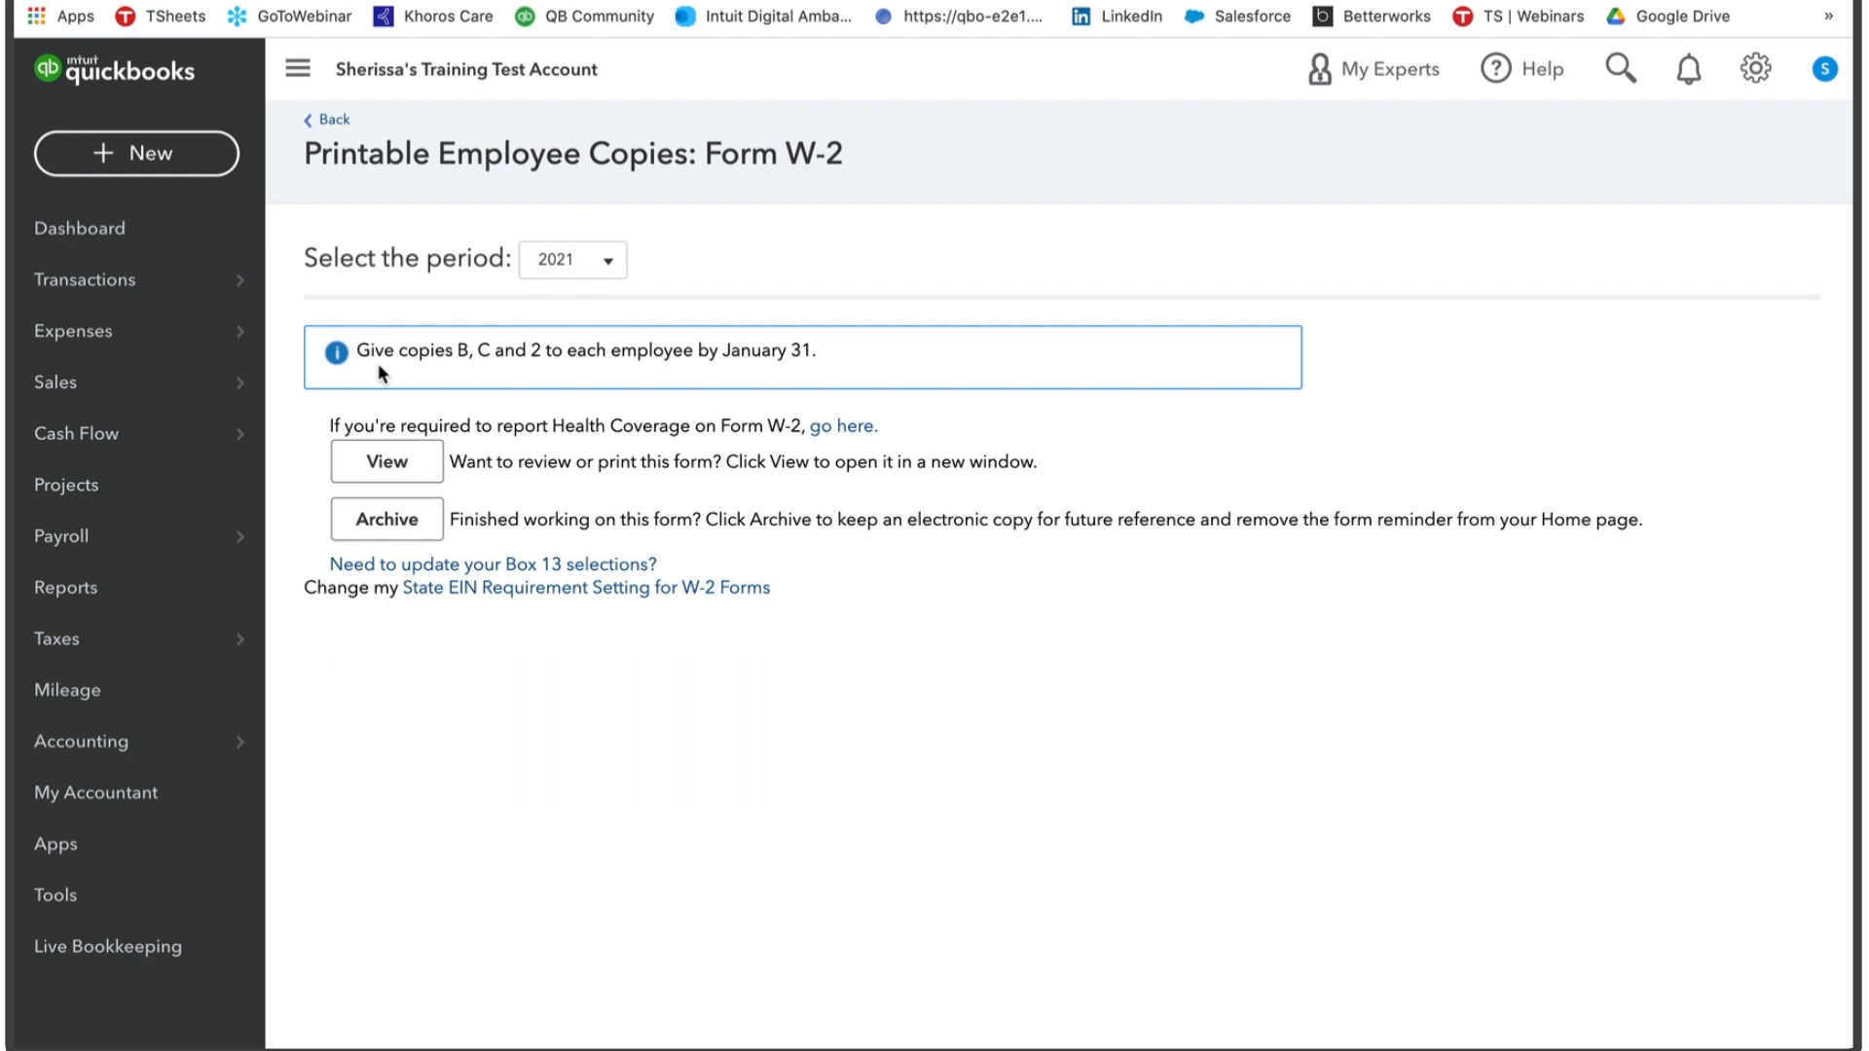
mouse_move(478, 451)
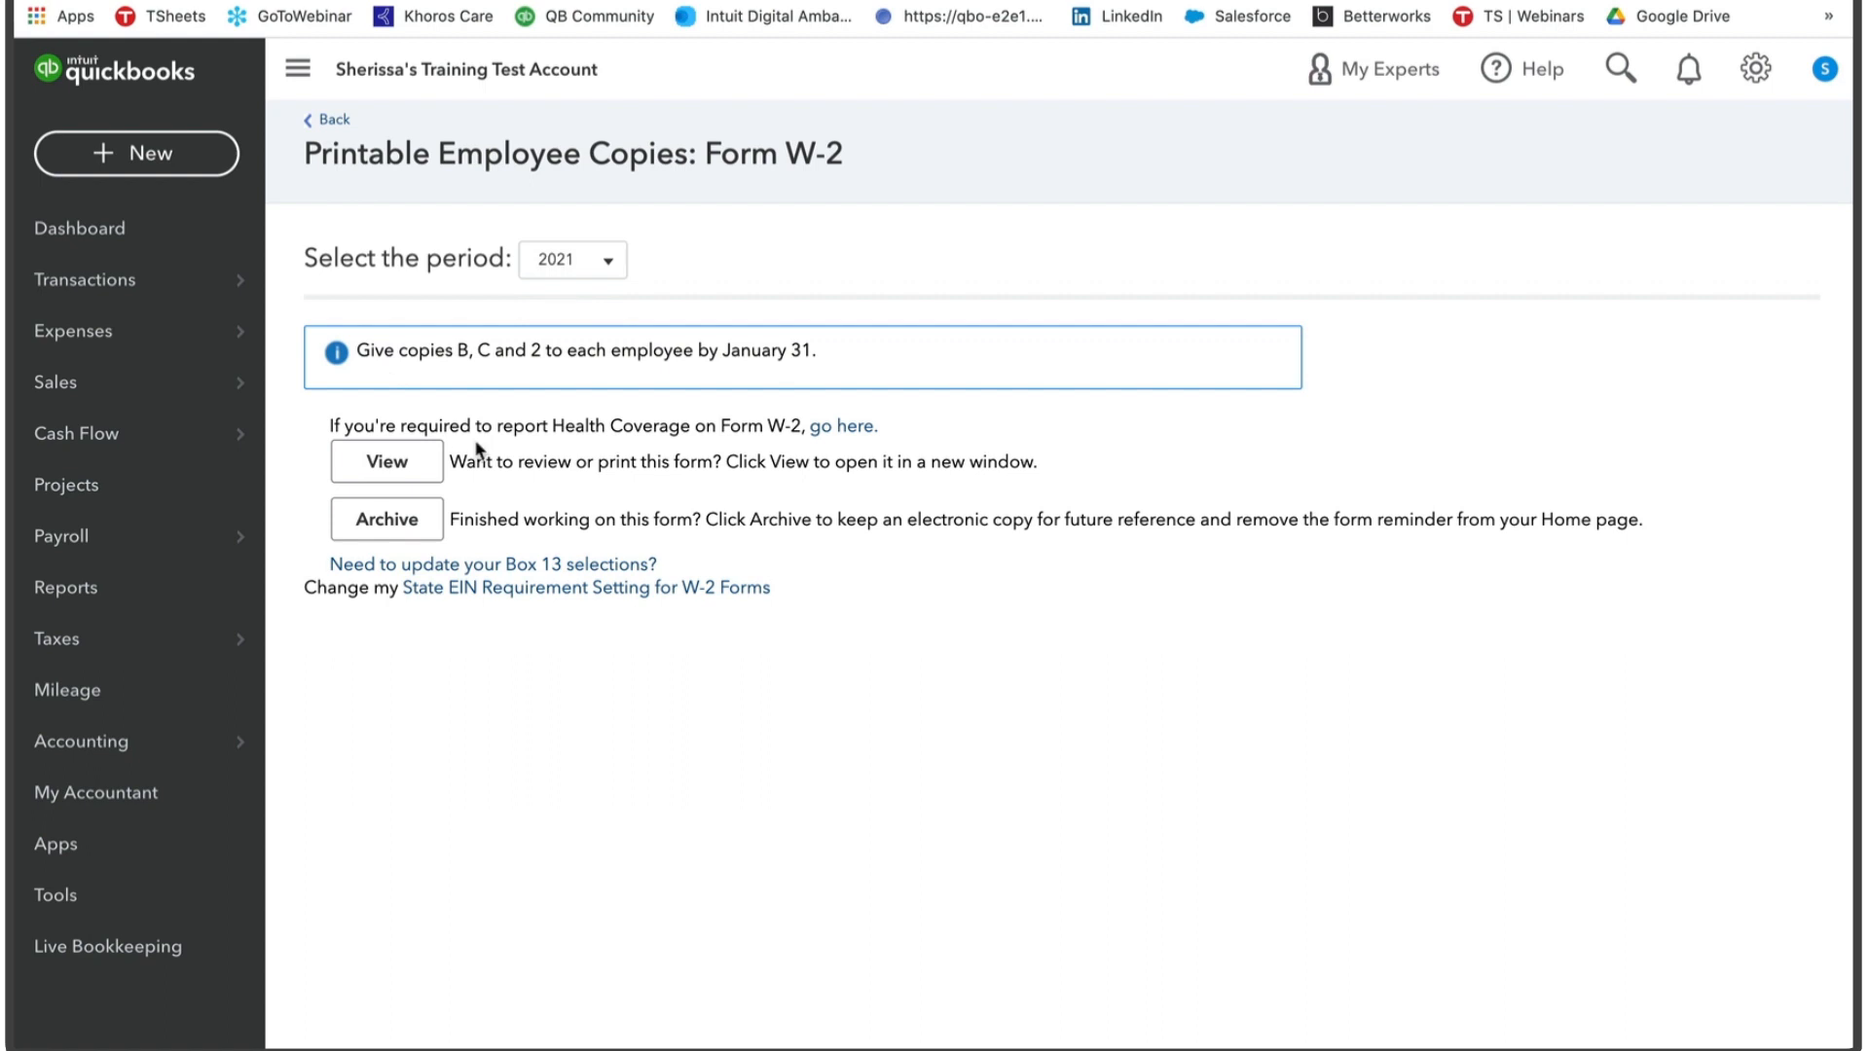
mouse_move(731, 451)
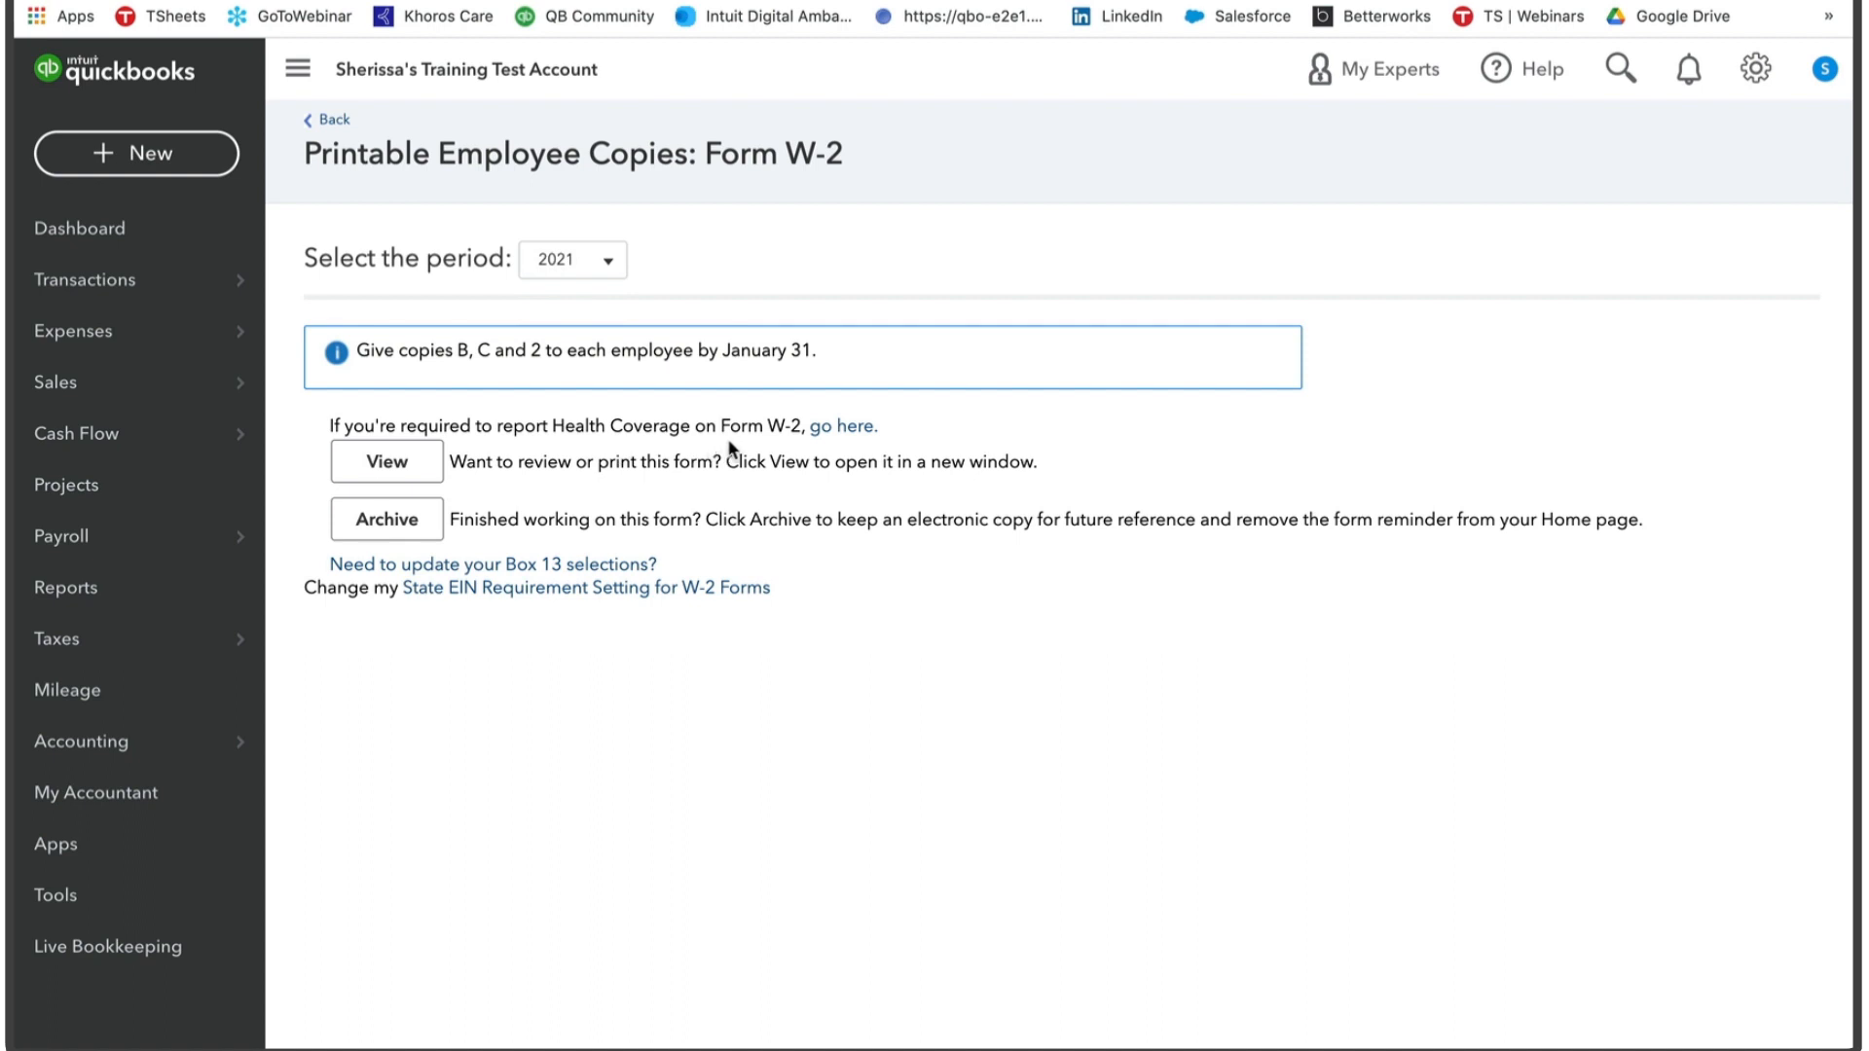
mouse_move(841, 426)
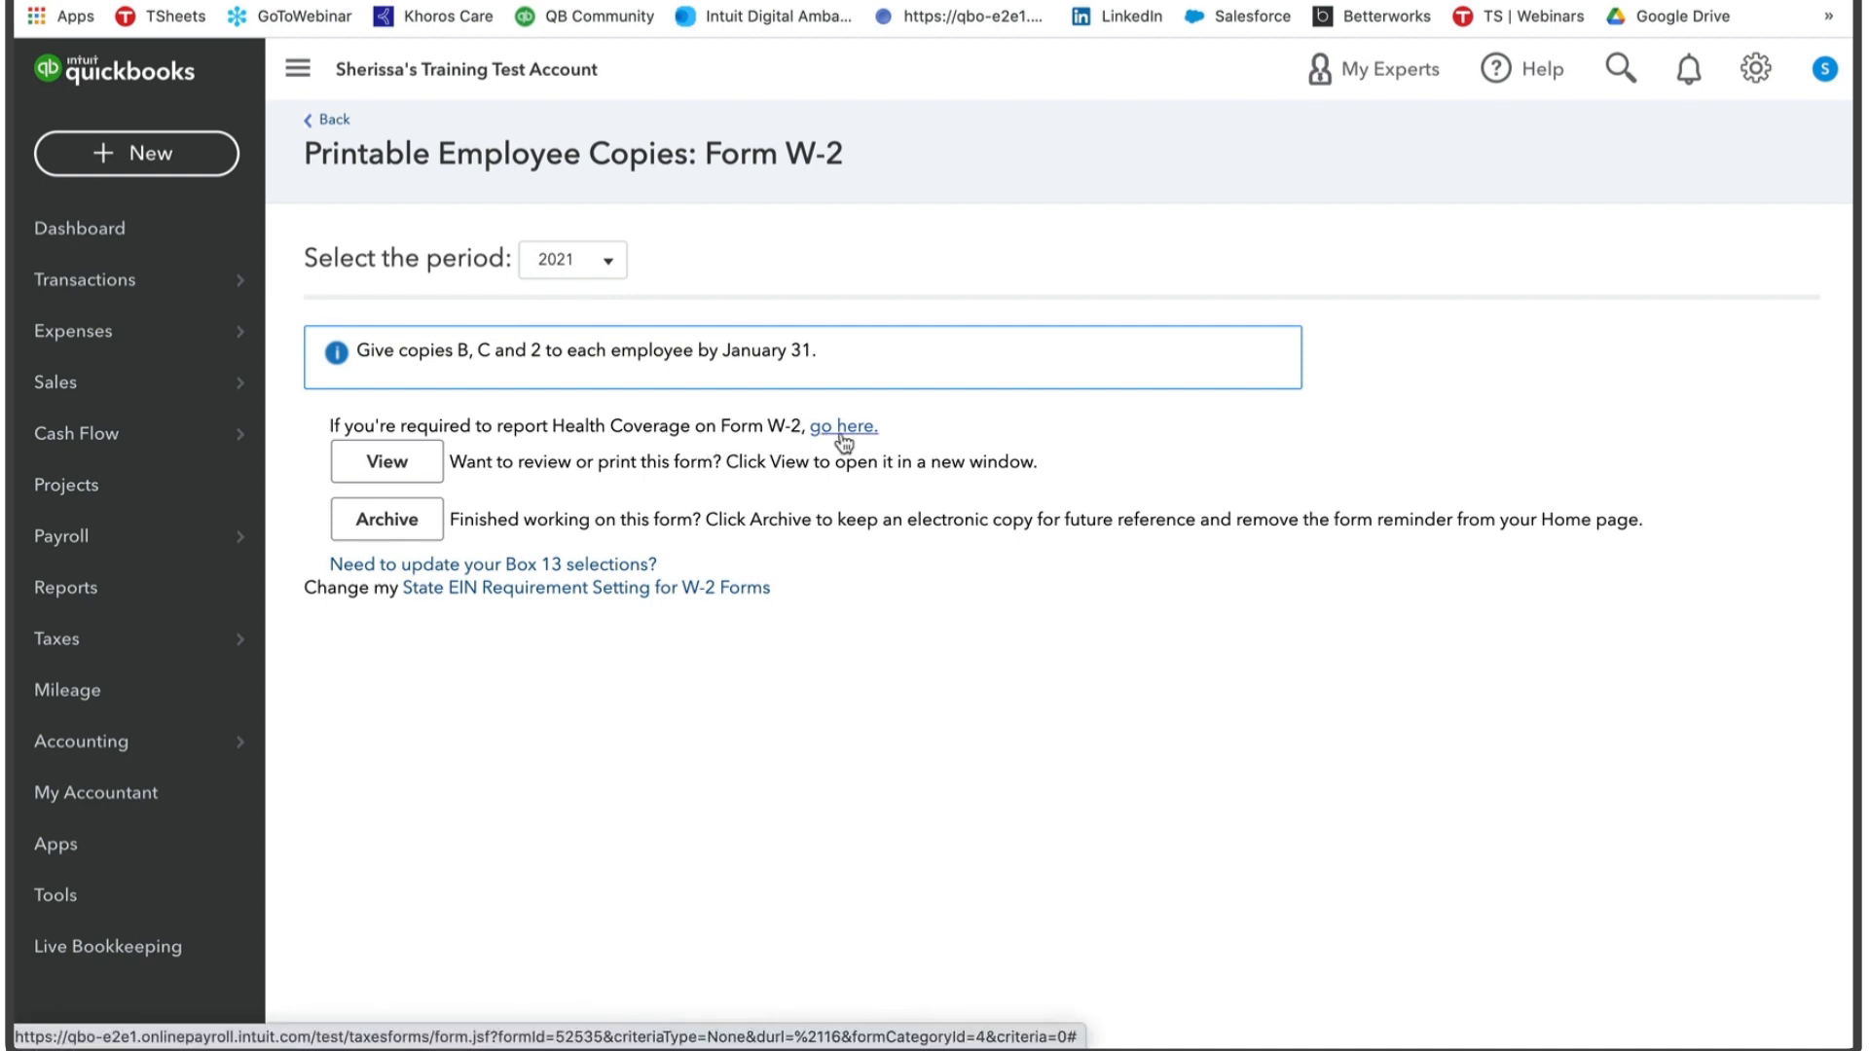
mouse_move(843, 442)
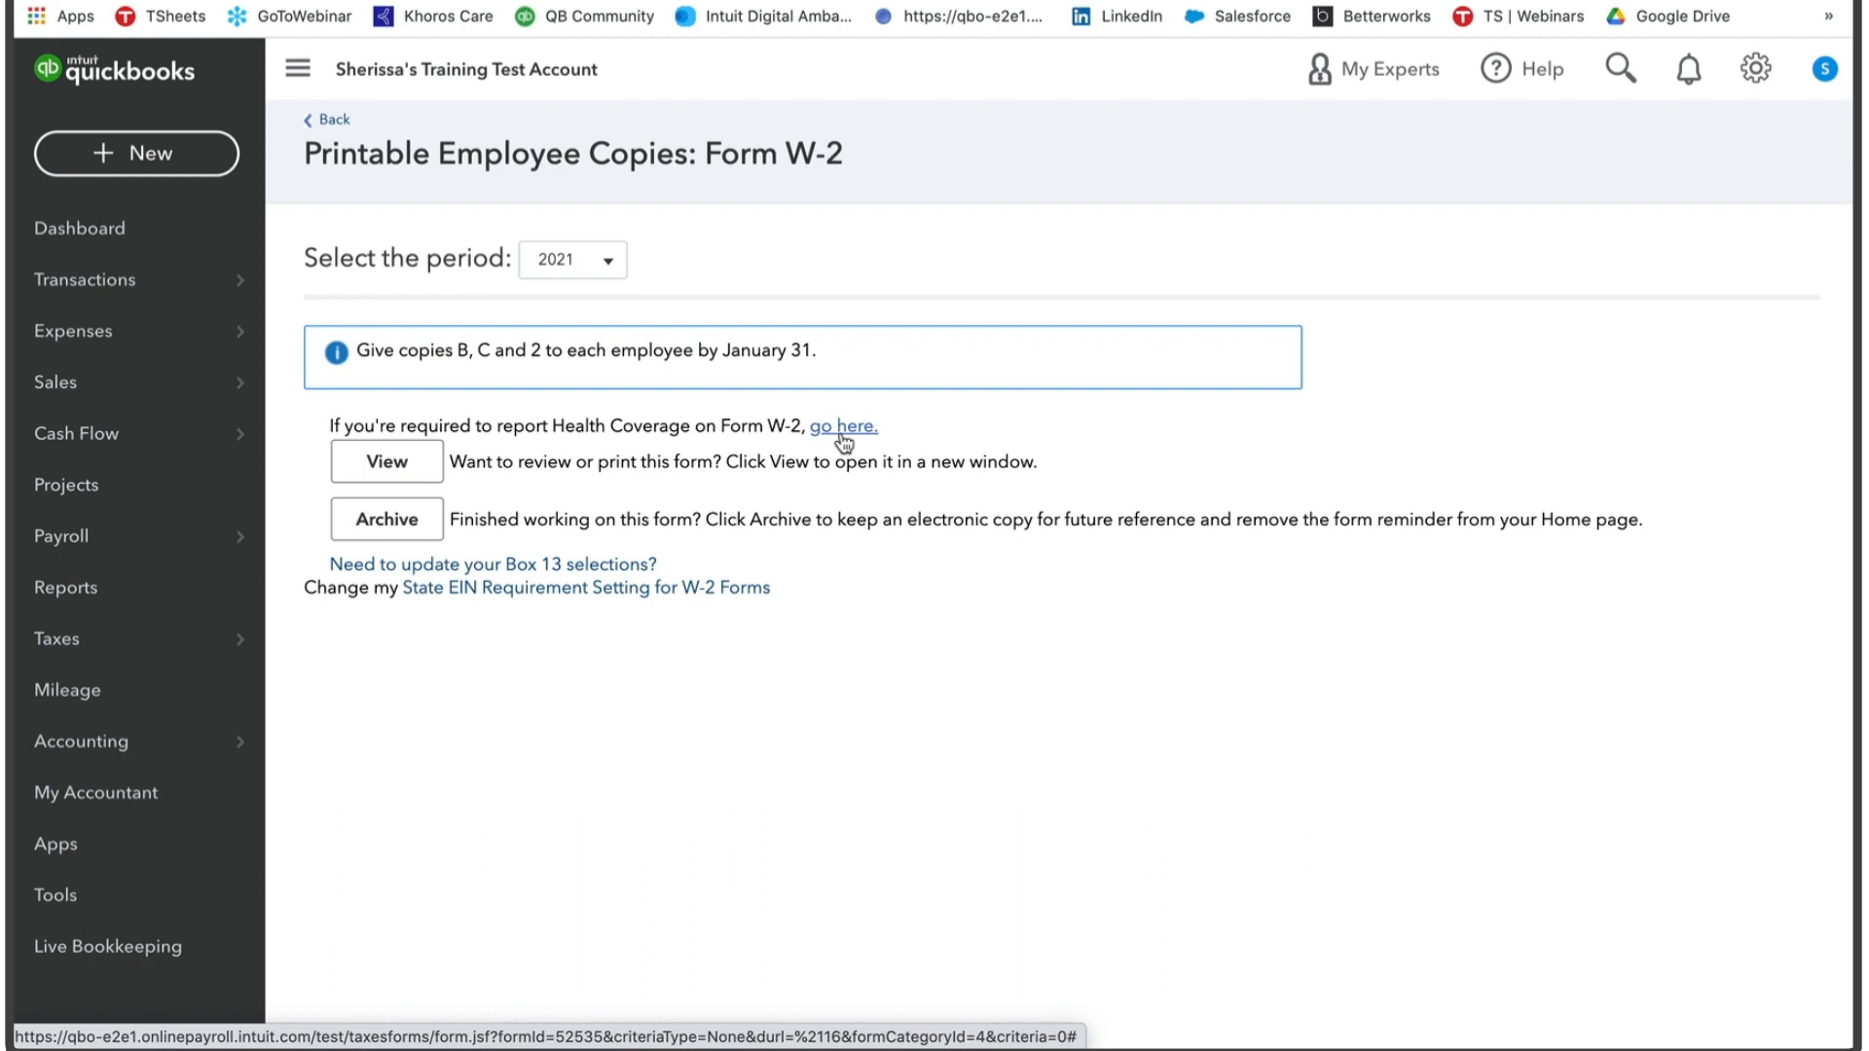
mouse_move(415, 477)
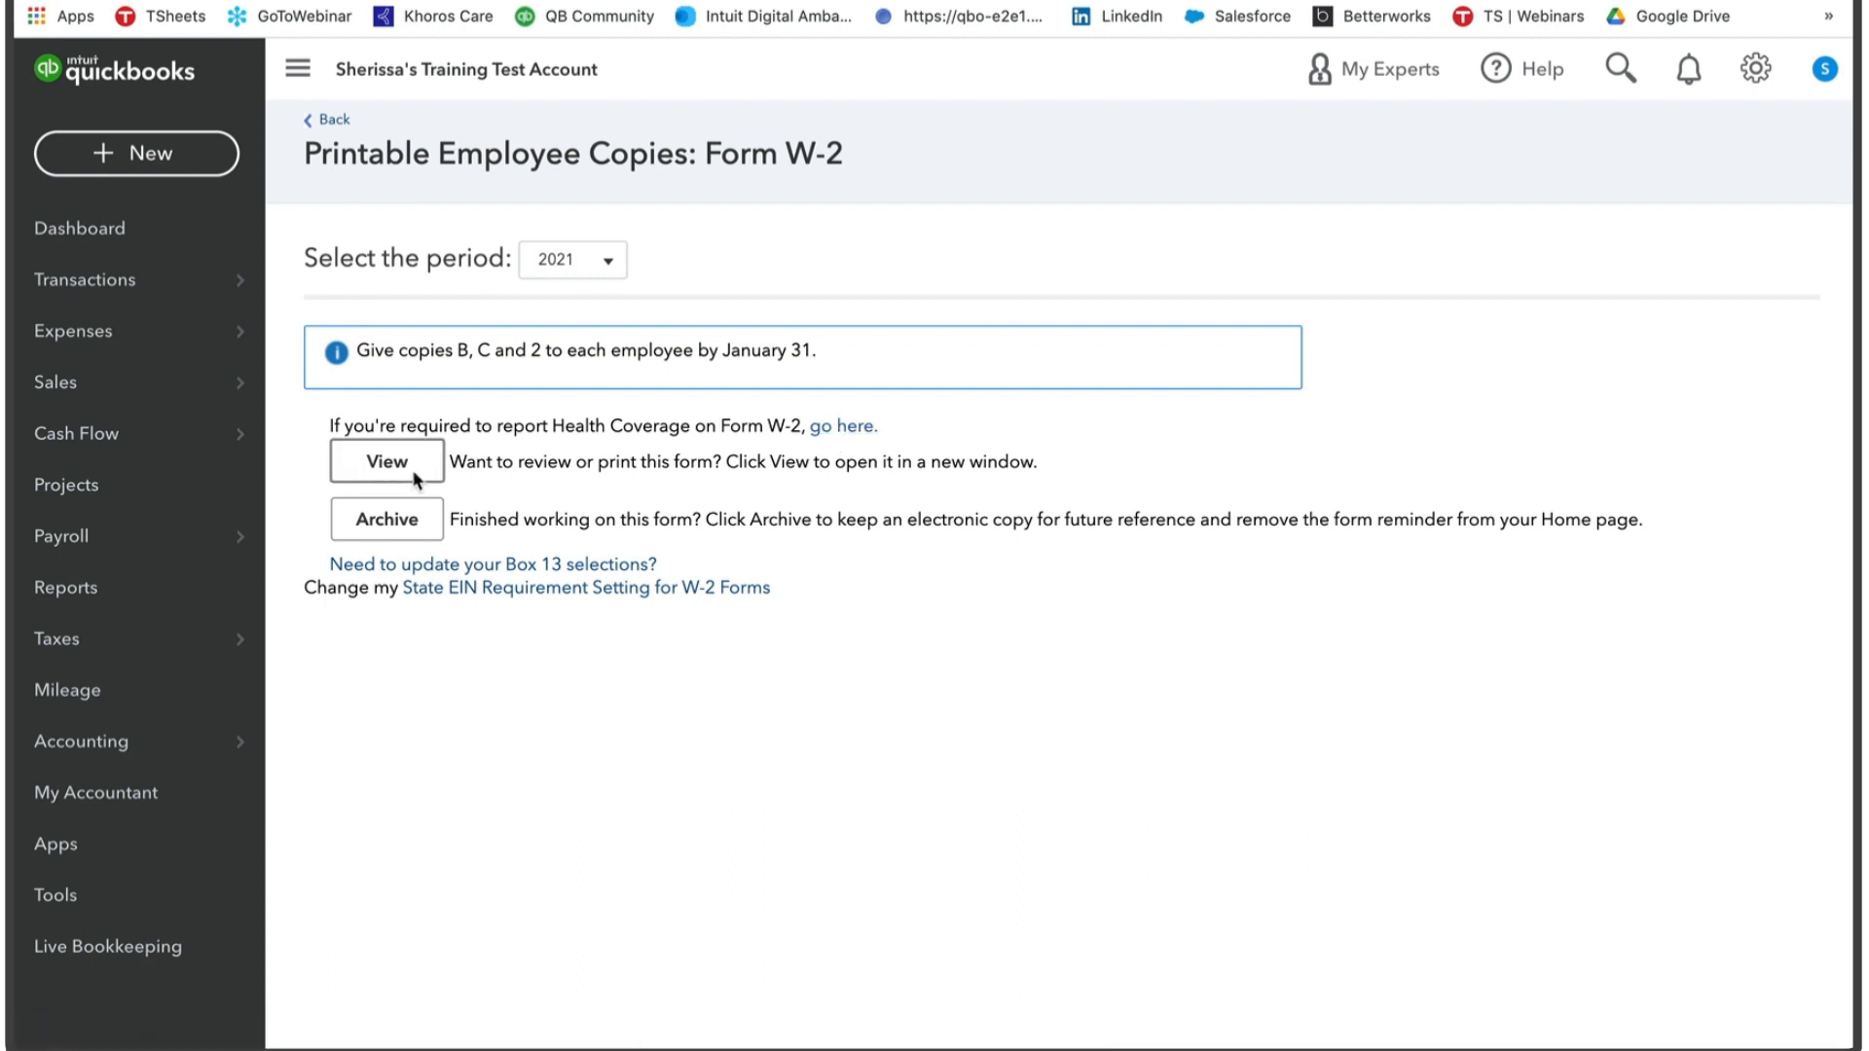
left_click(385, 461)
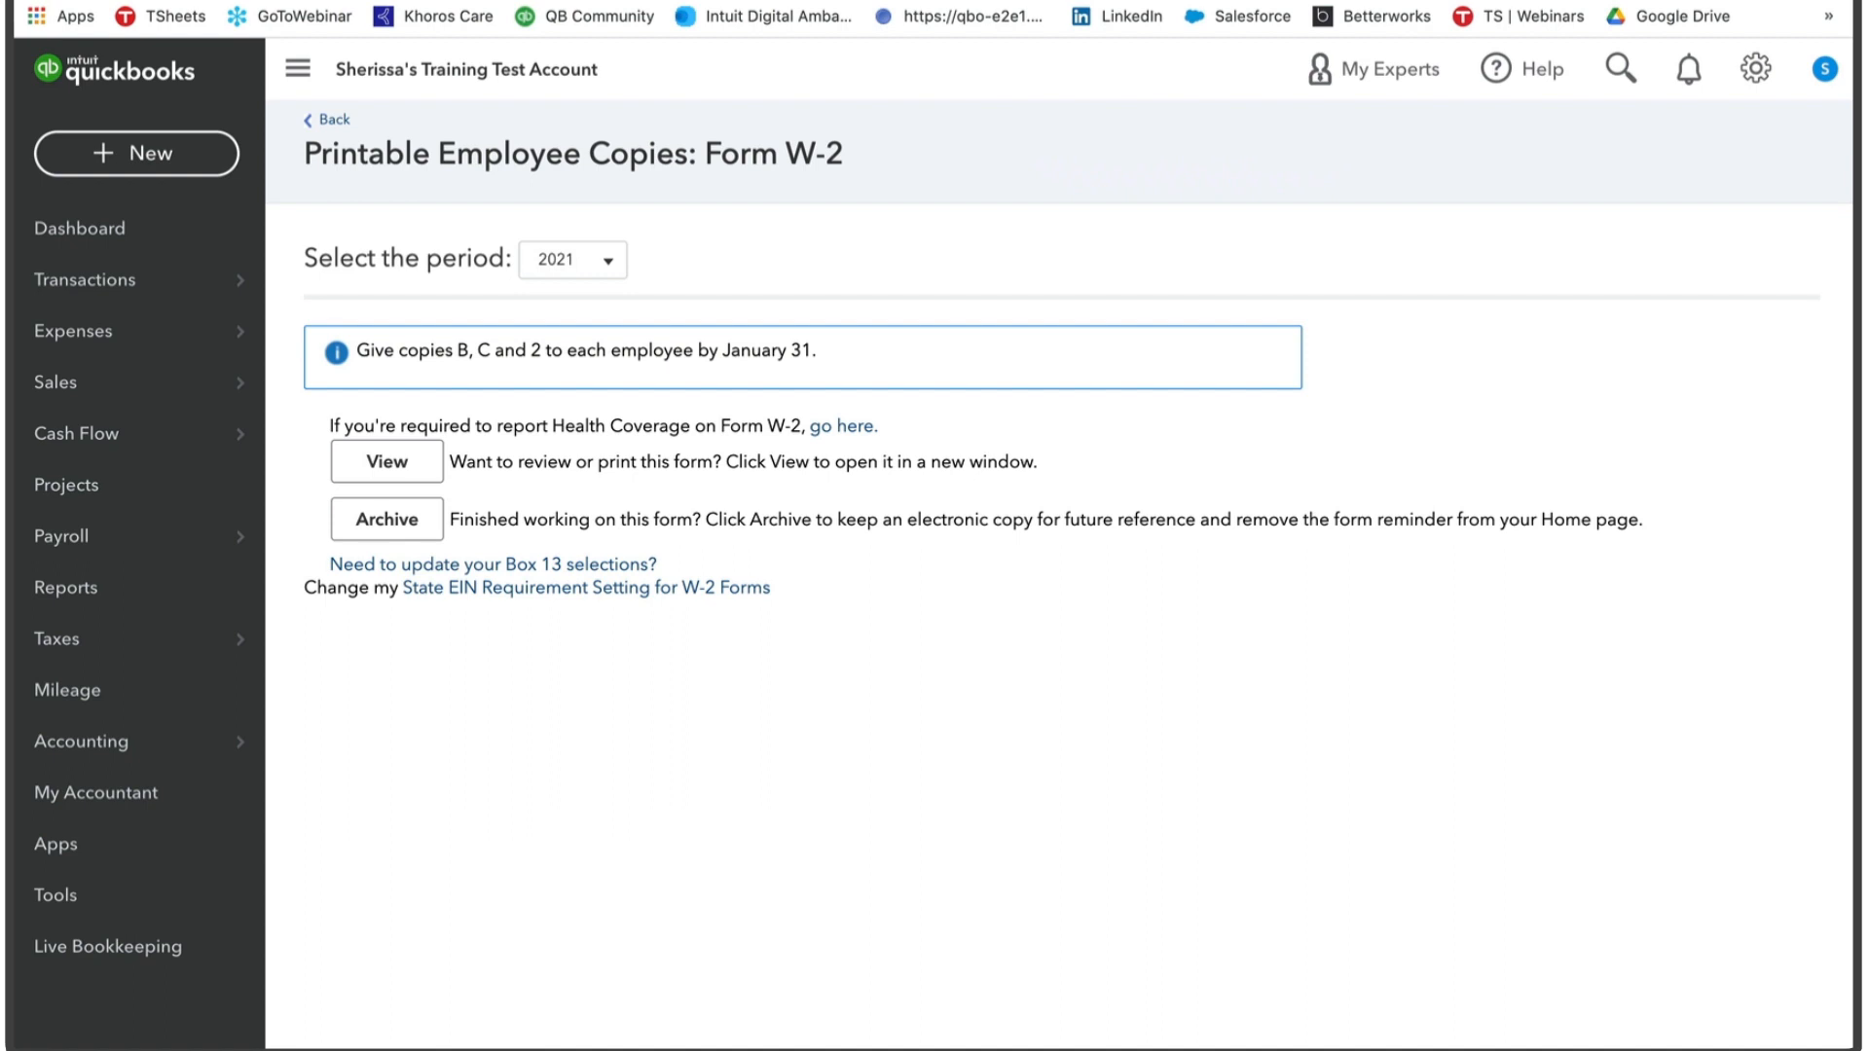
mouse_move(1331, 999)
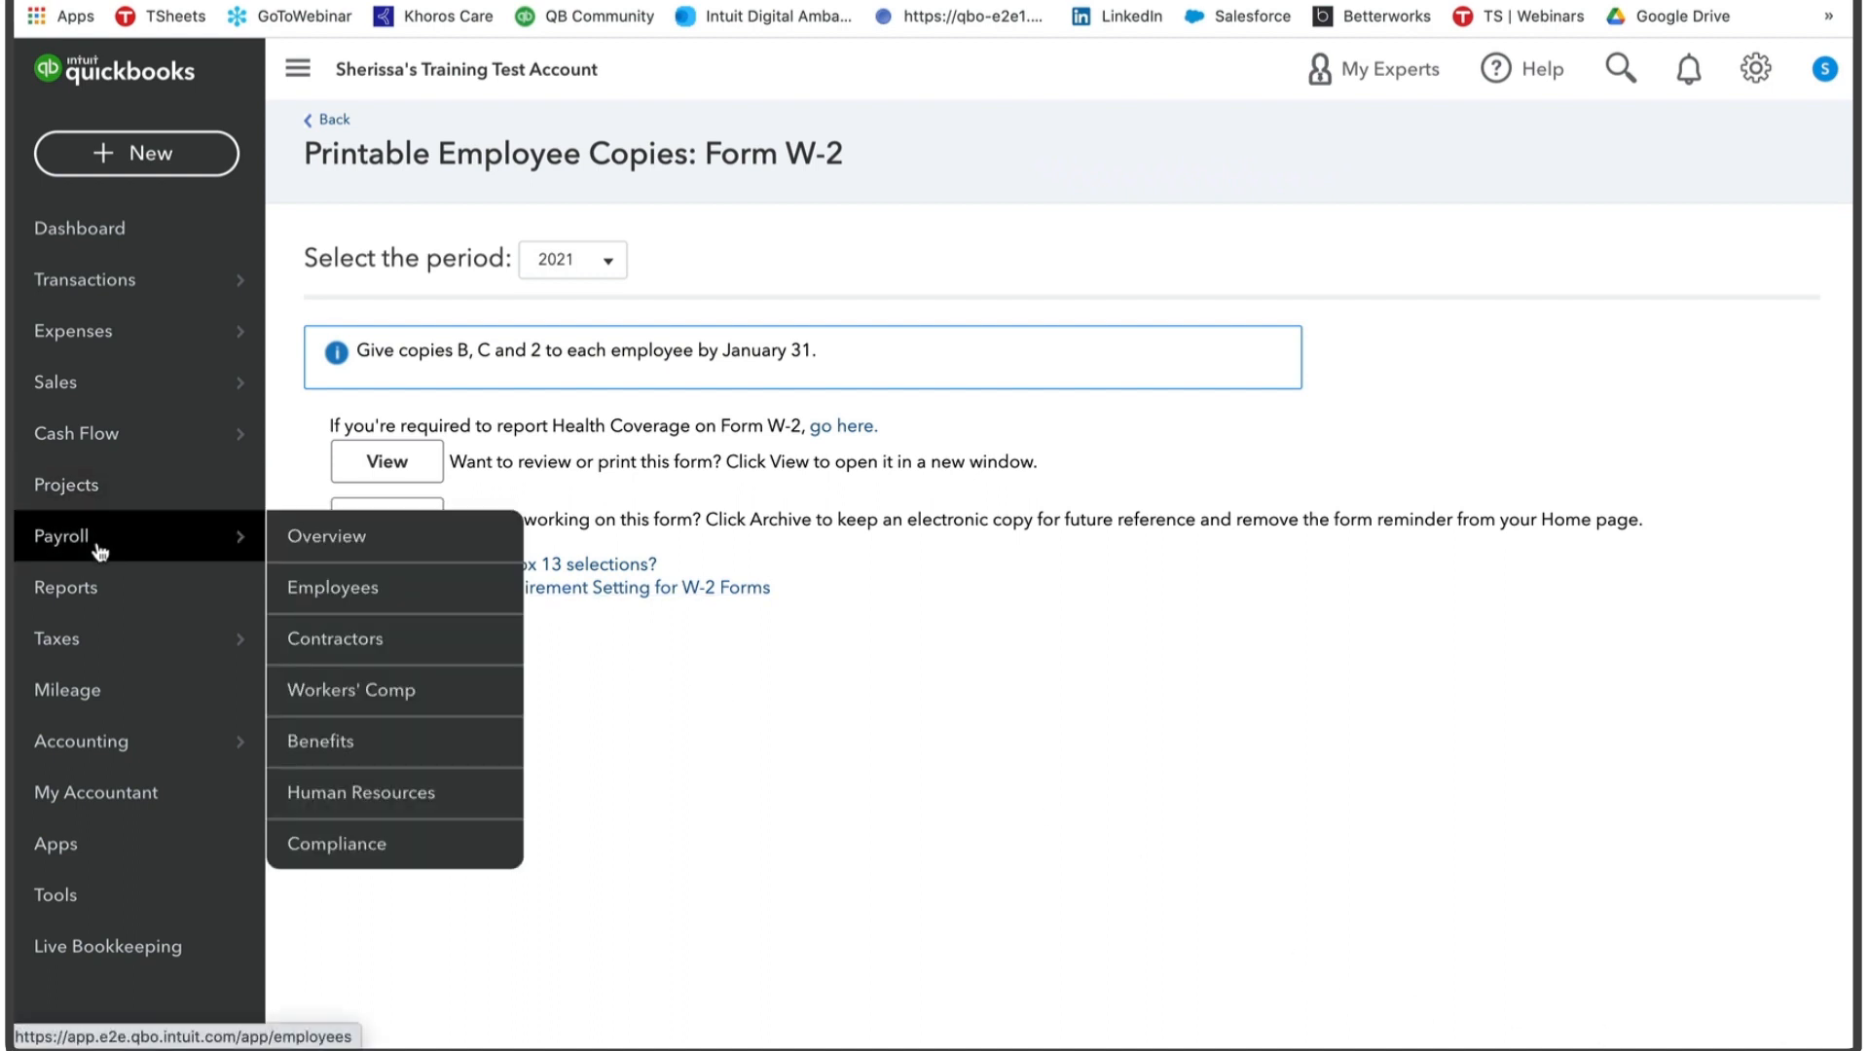
mouse_move(333, 588)
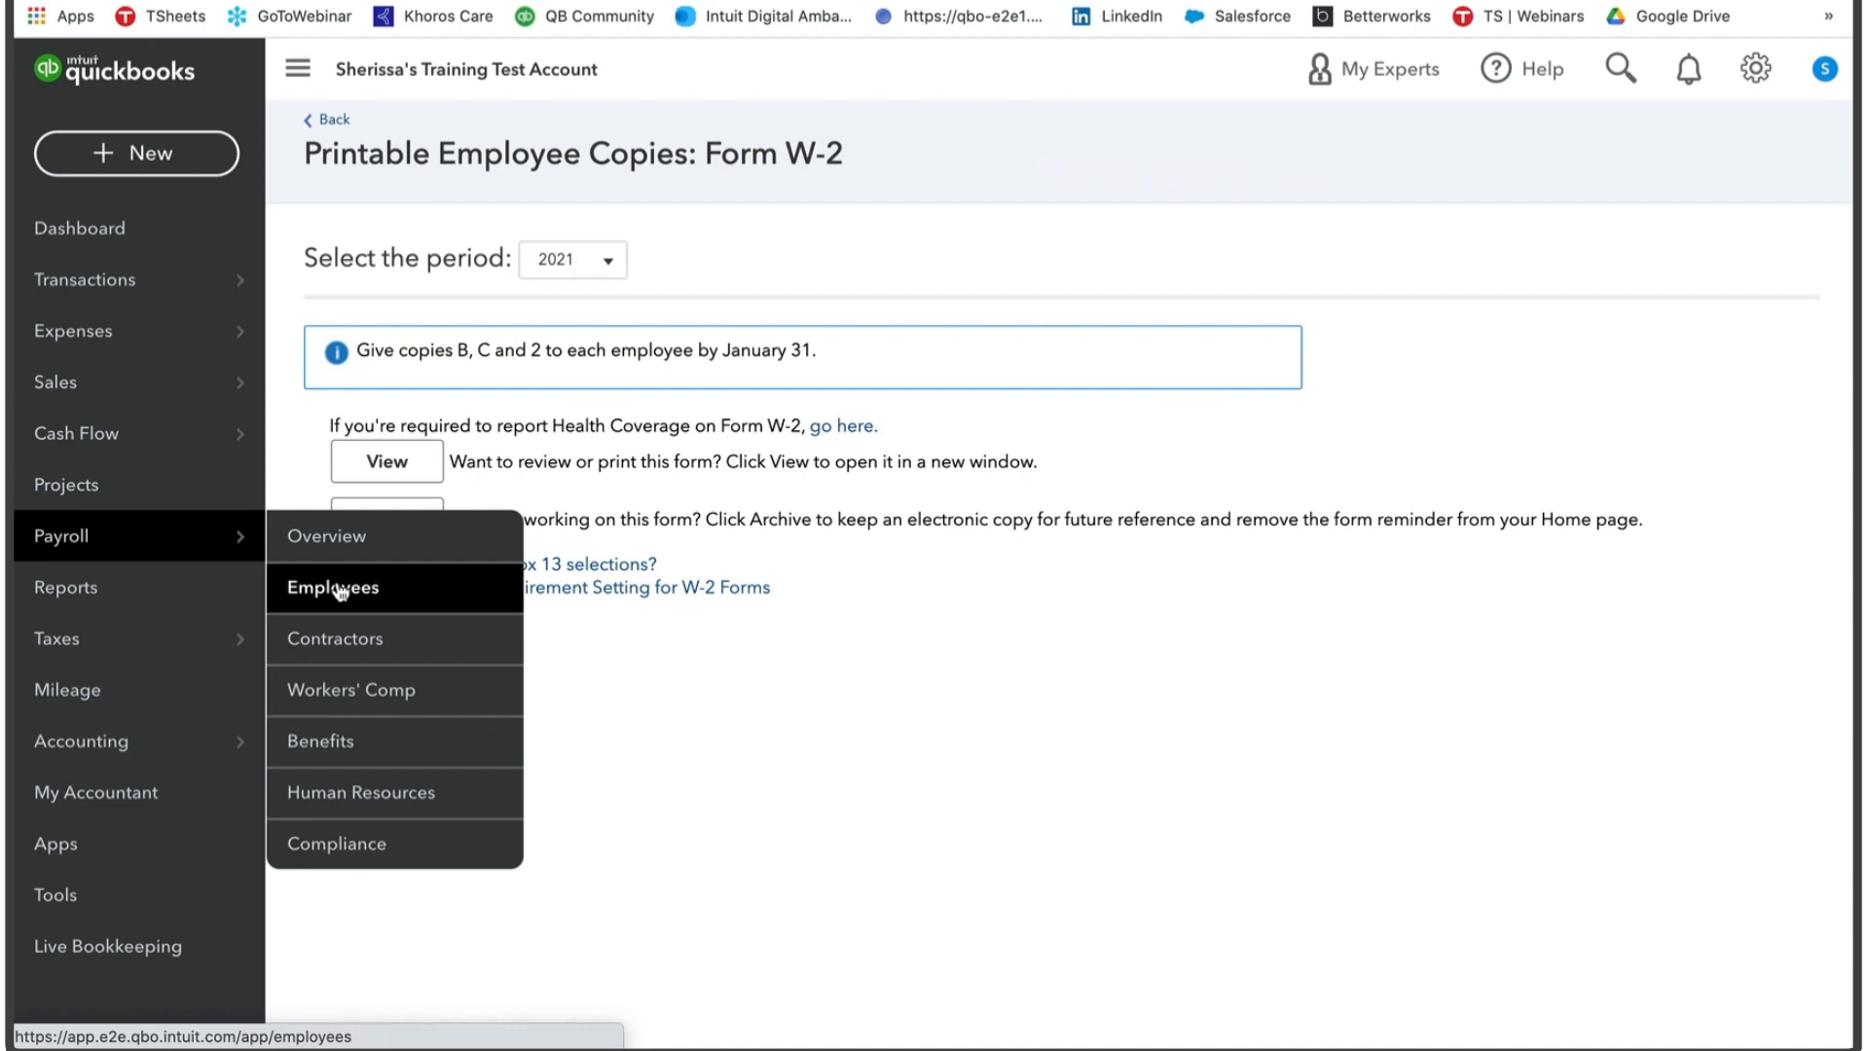
From the payroll Employees list, open Invite to Workforce
left_click(335, 586)
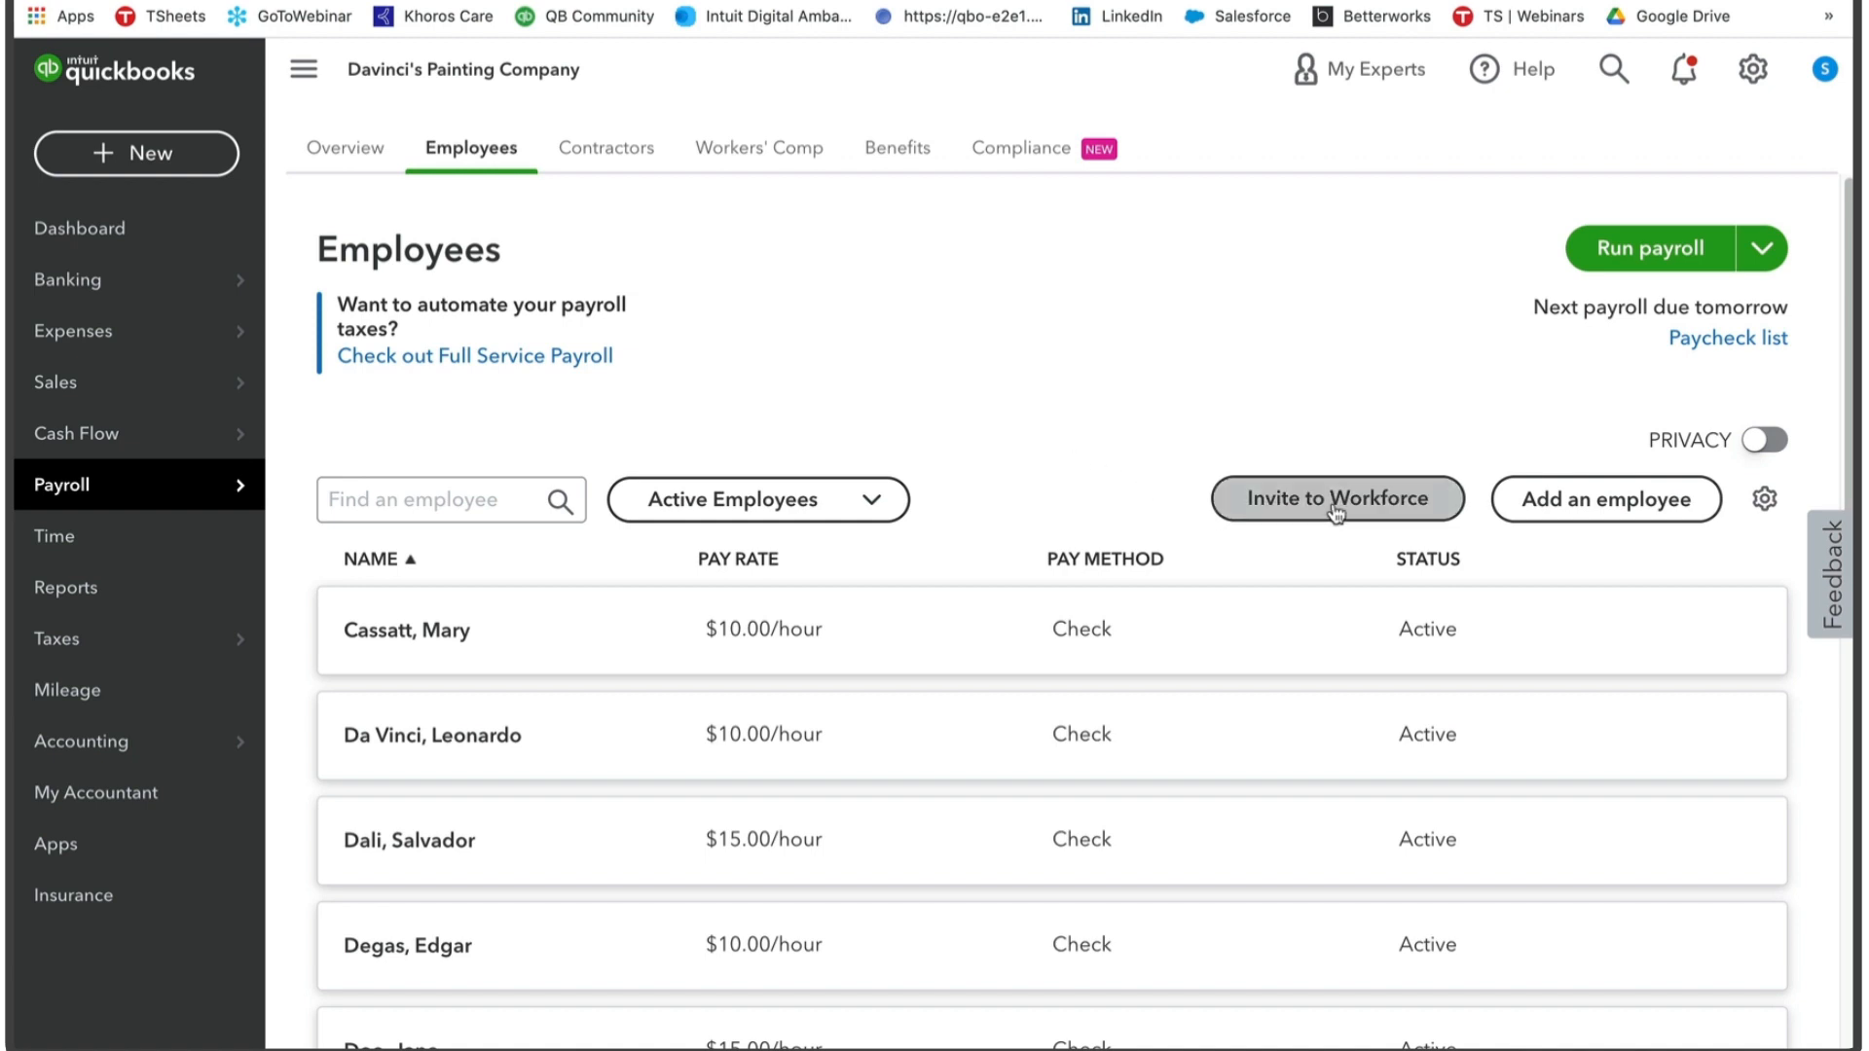
left_click(1334, 498)
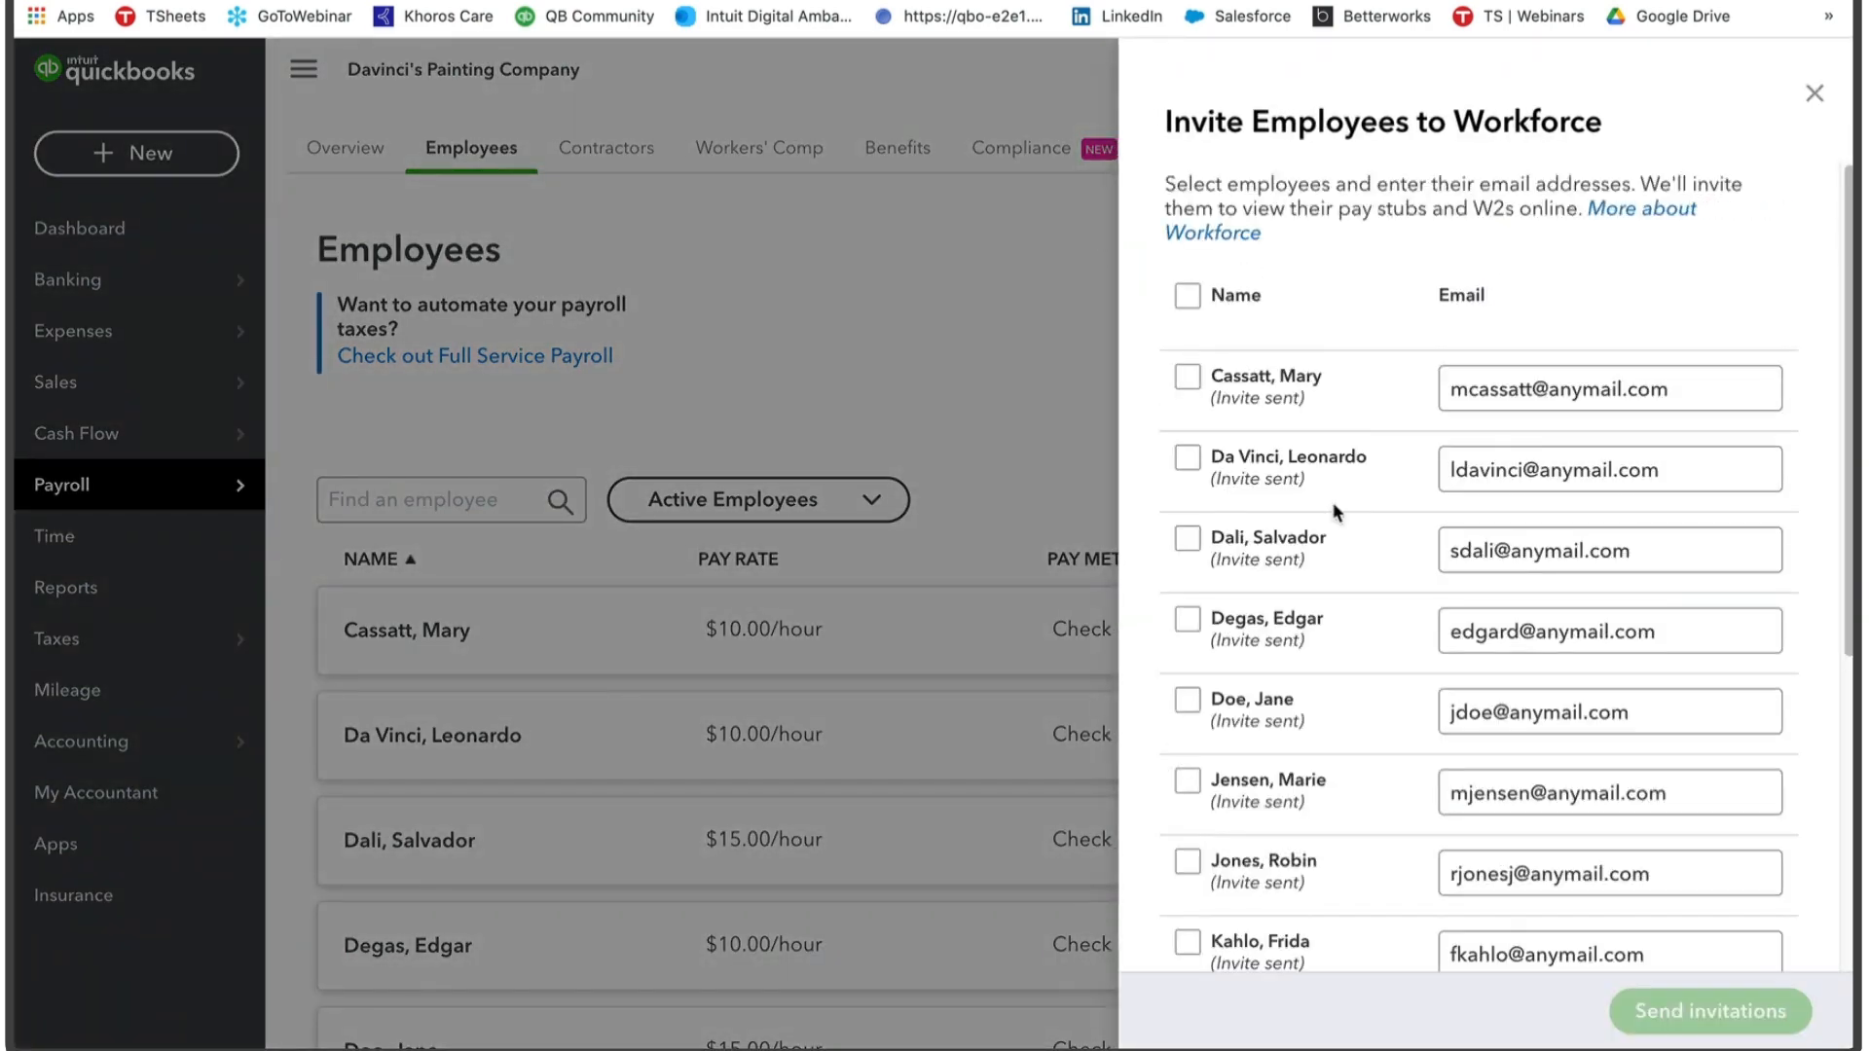
Select only Doe, Jane and send her the Workforce invitation
left_click(1186, 294)
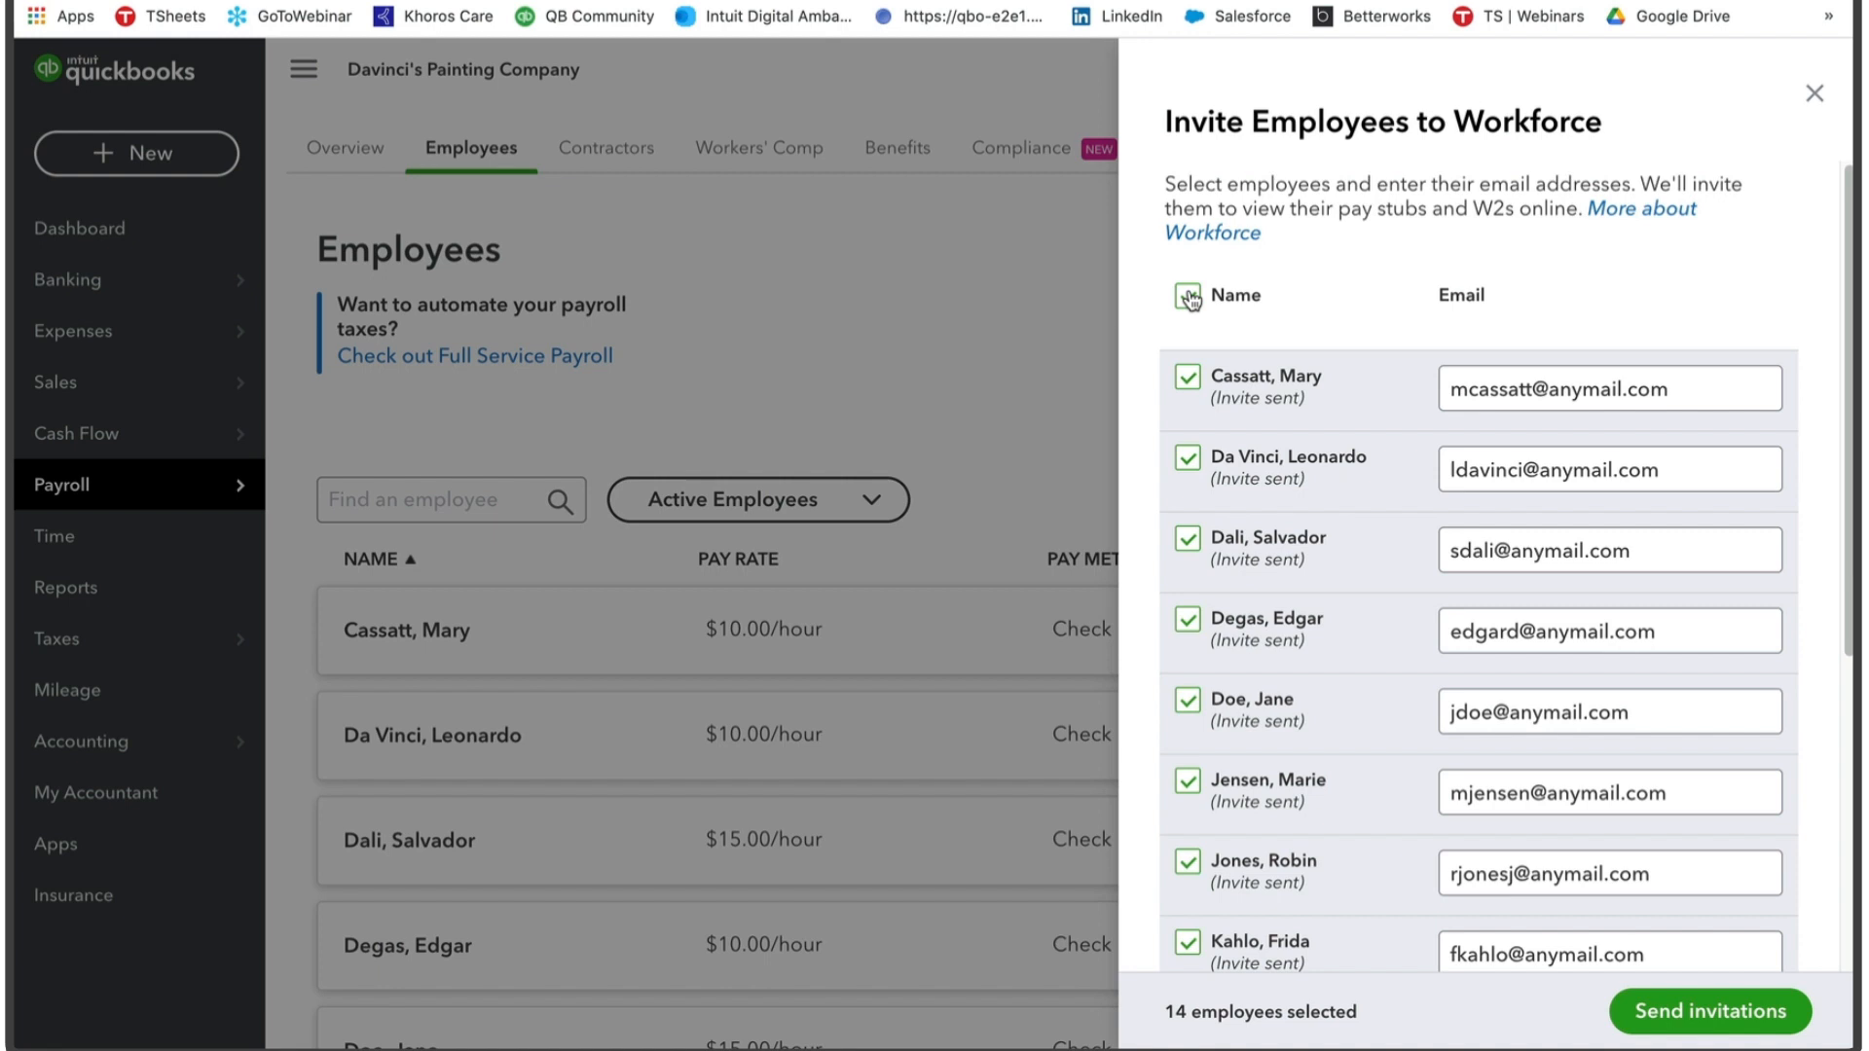
left_click(1185, 294)
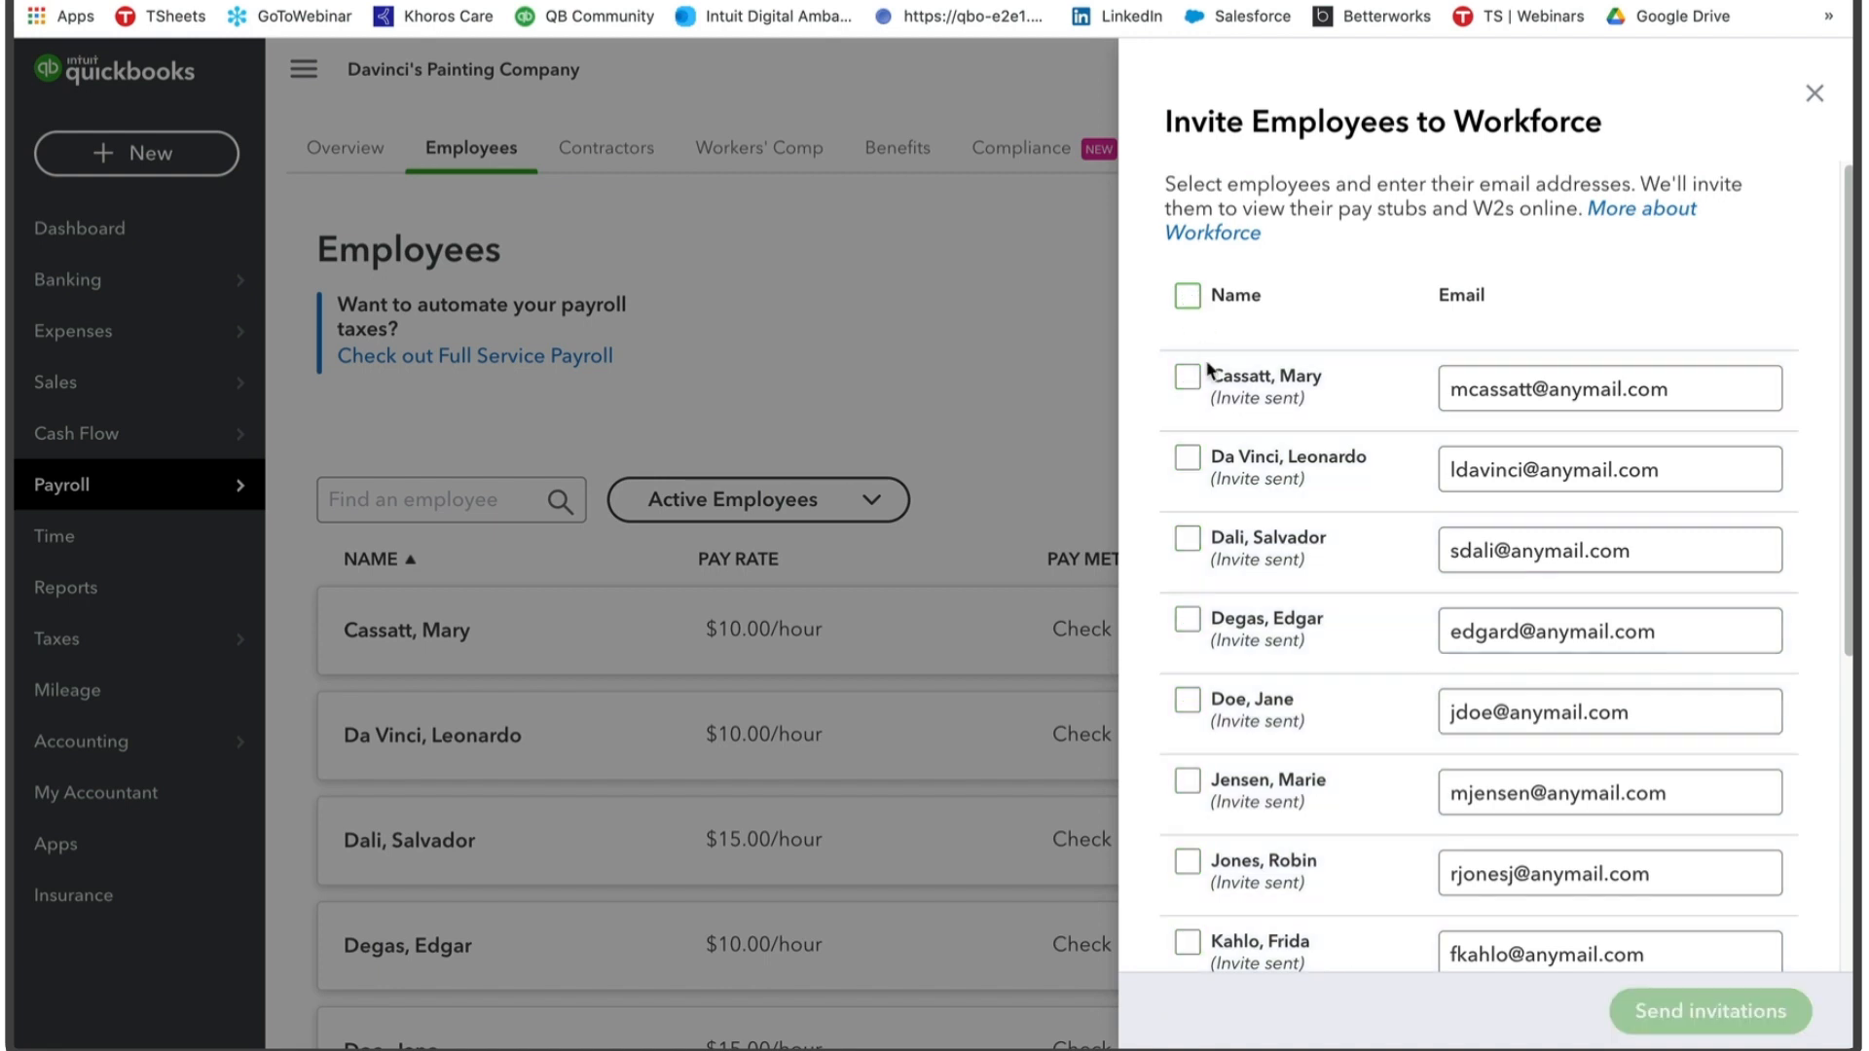
scroll("down", 3)
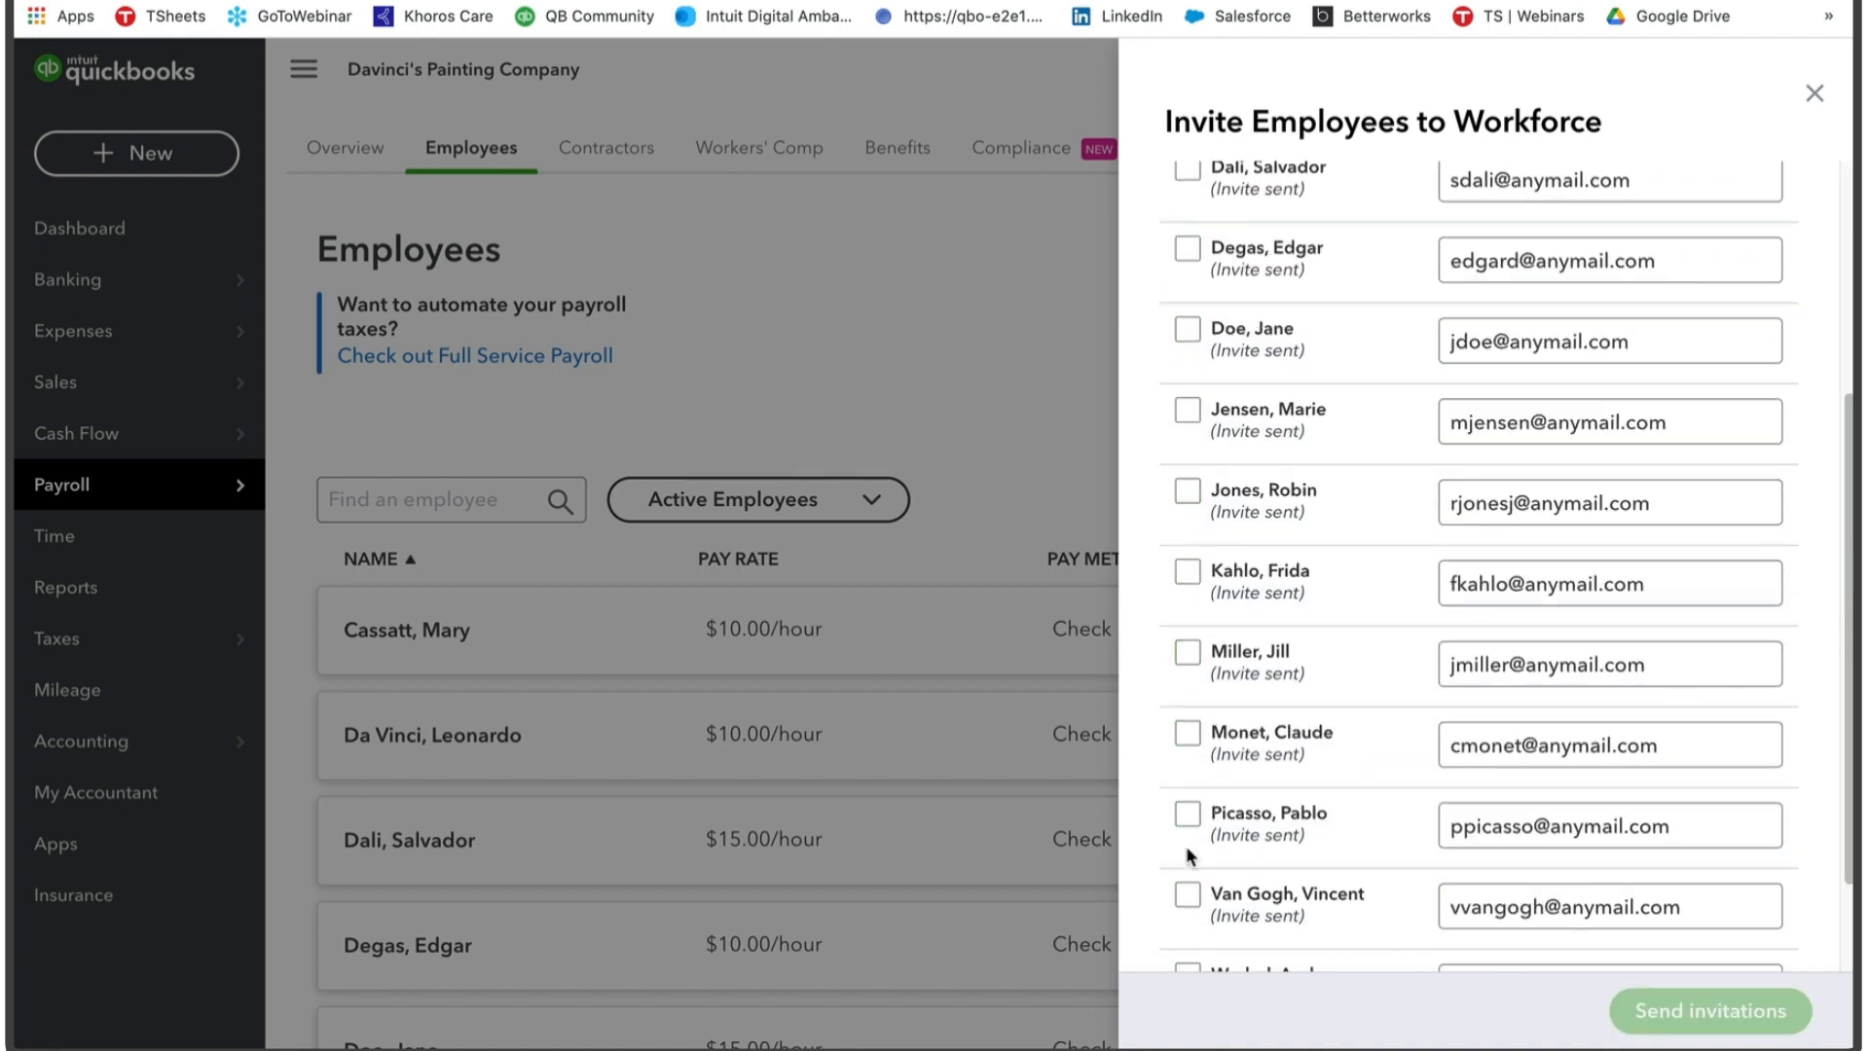
scroll("down", 3)
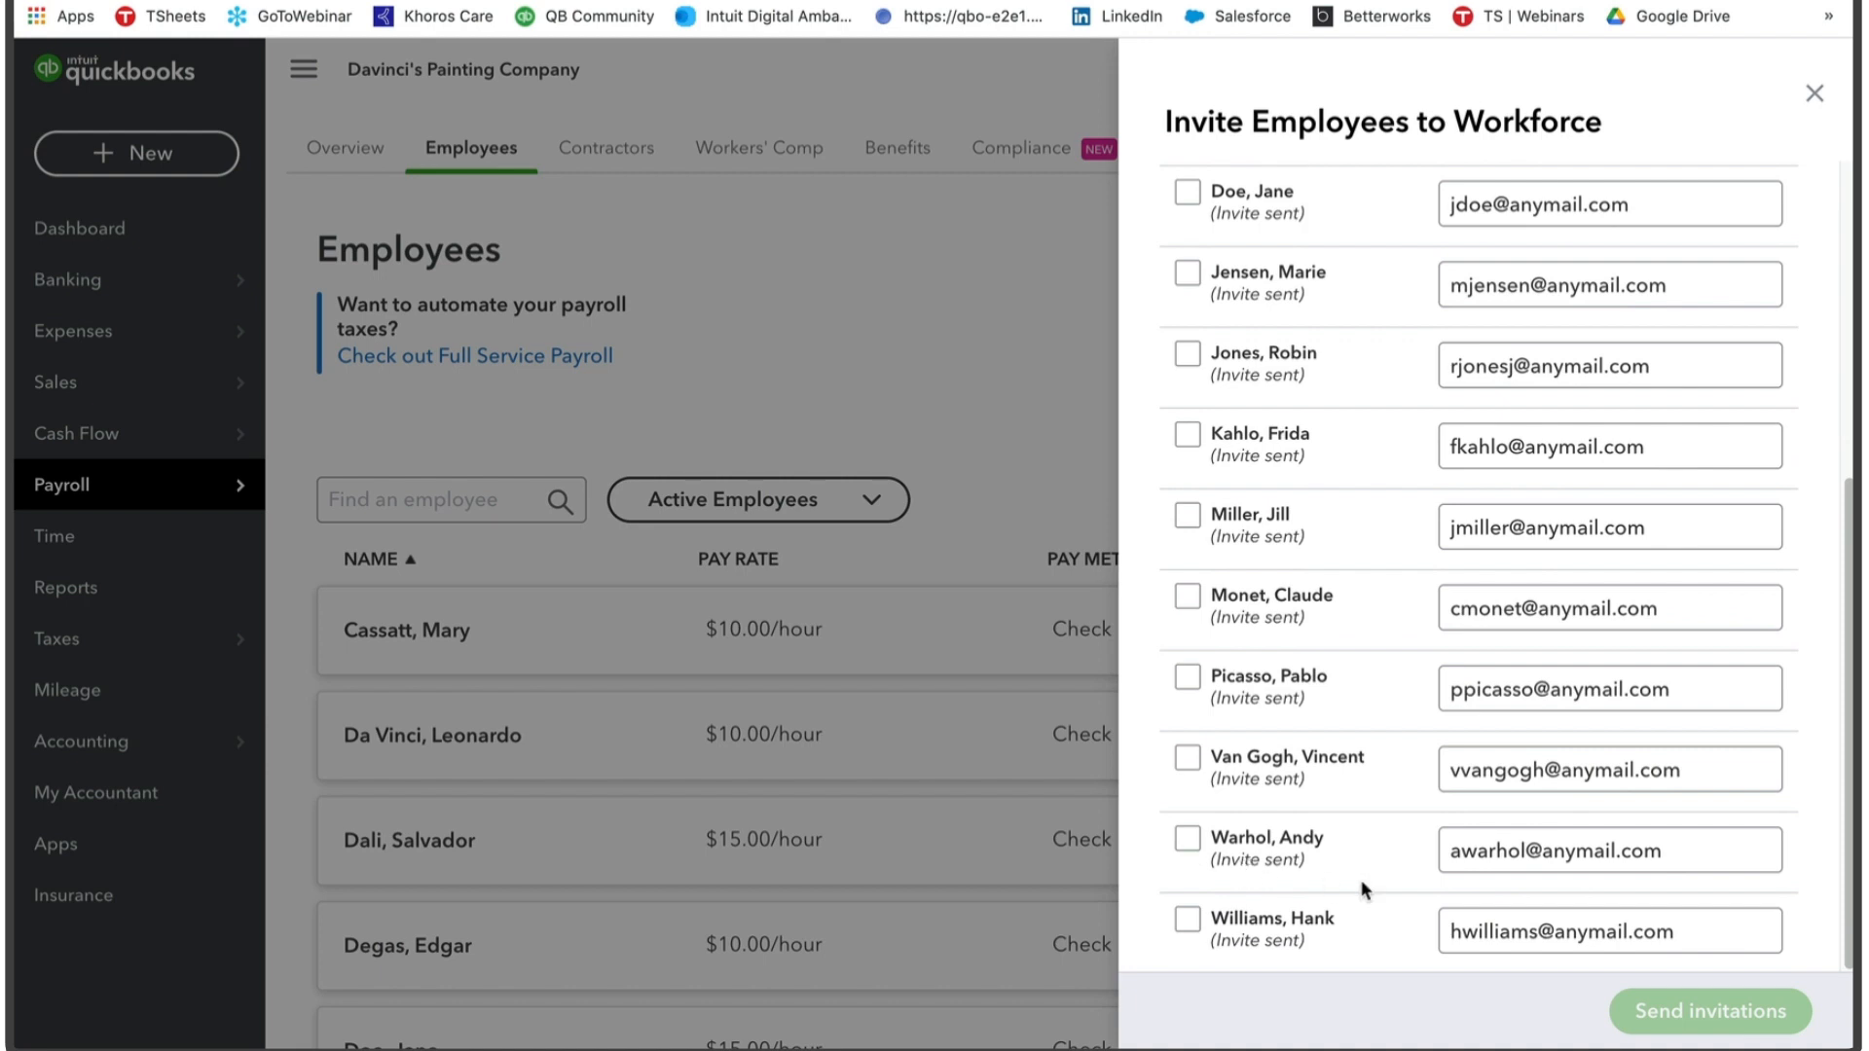
mouse_move(1291, 897)
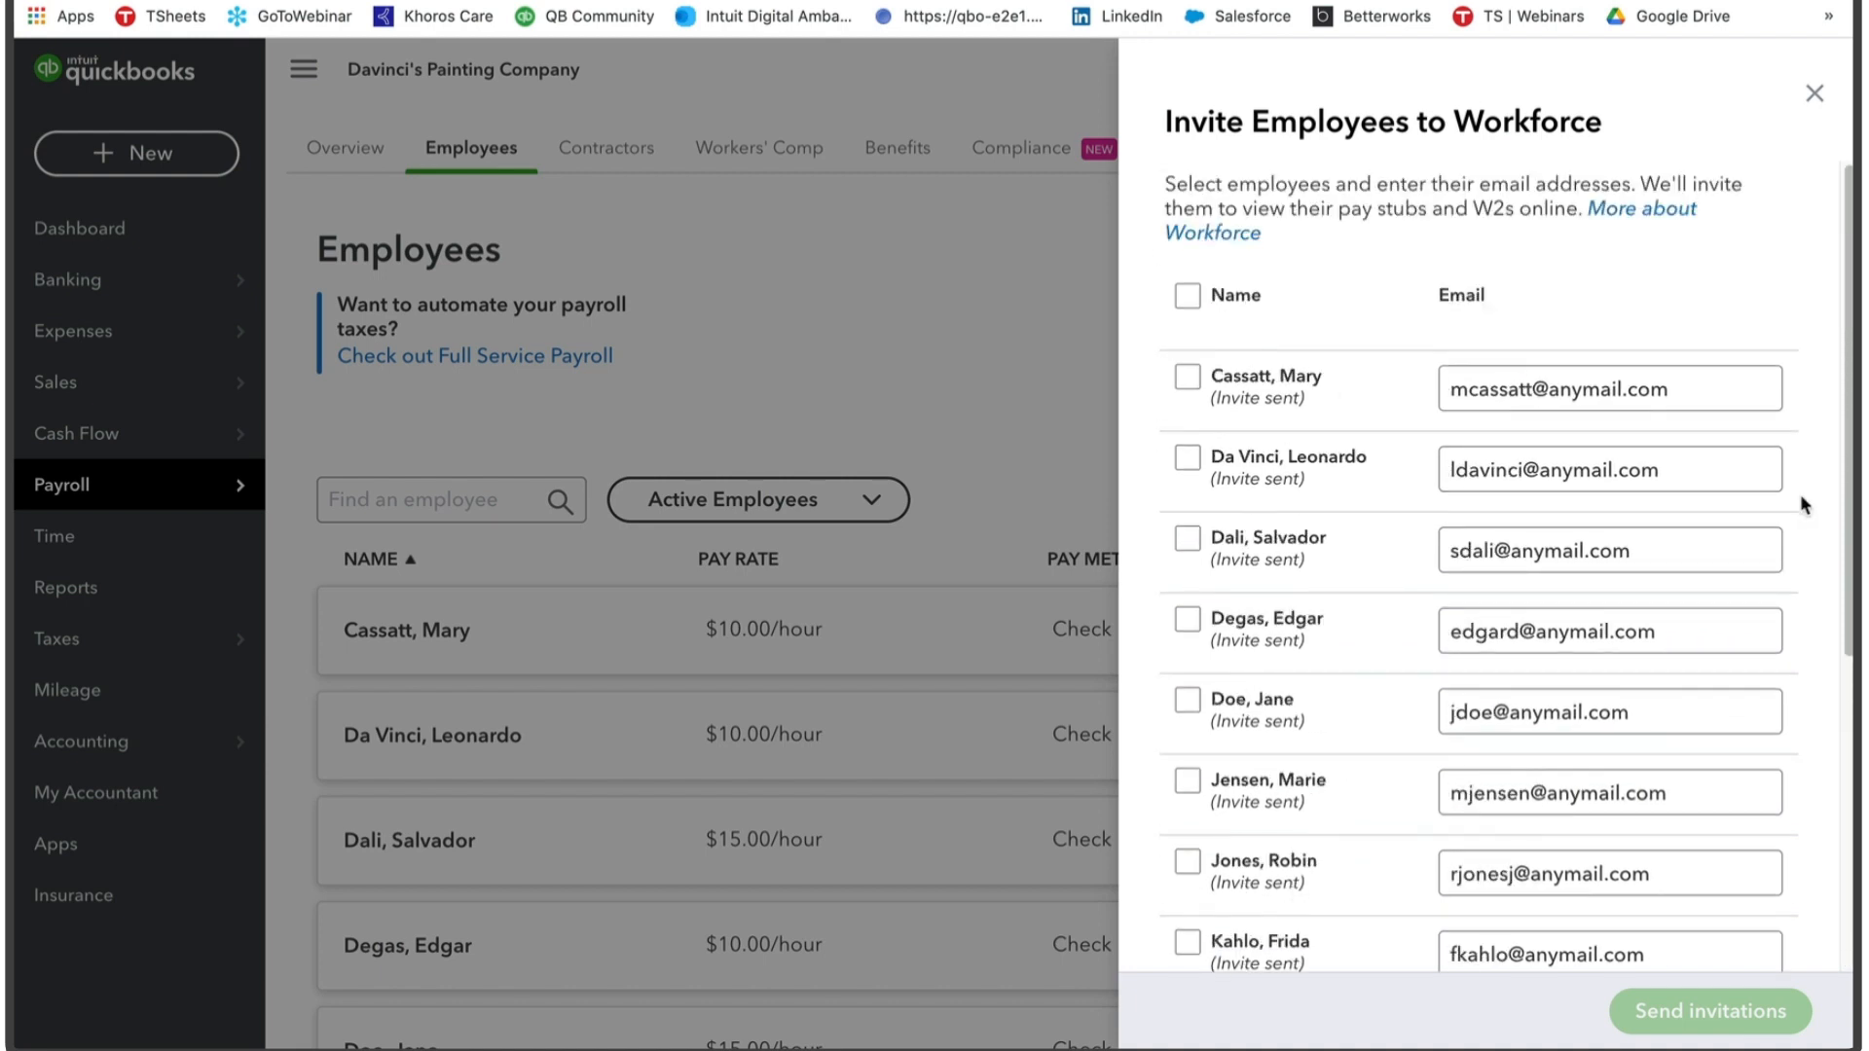
left_click(1608, 549)
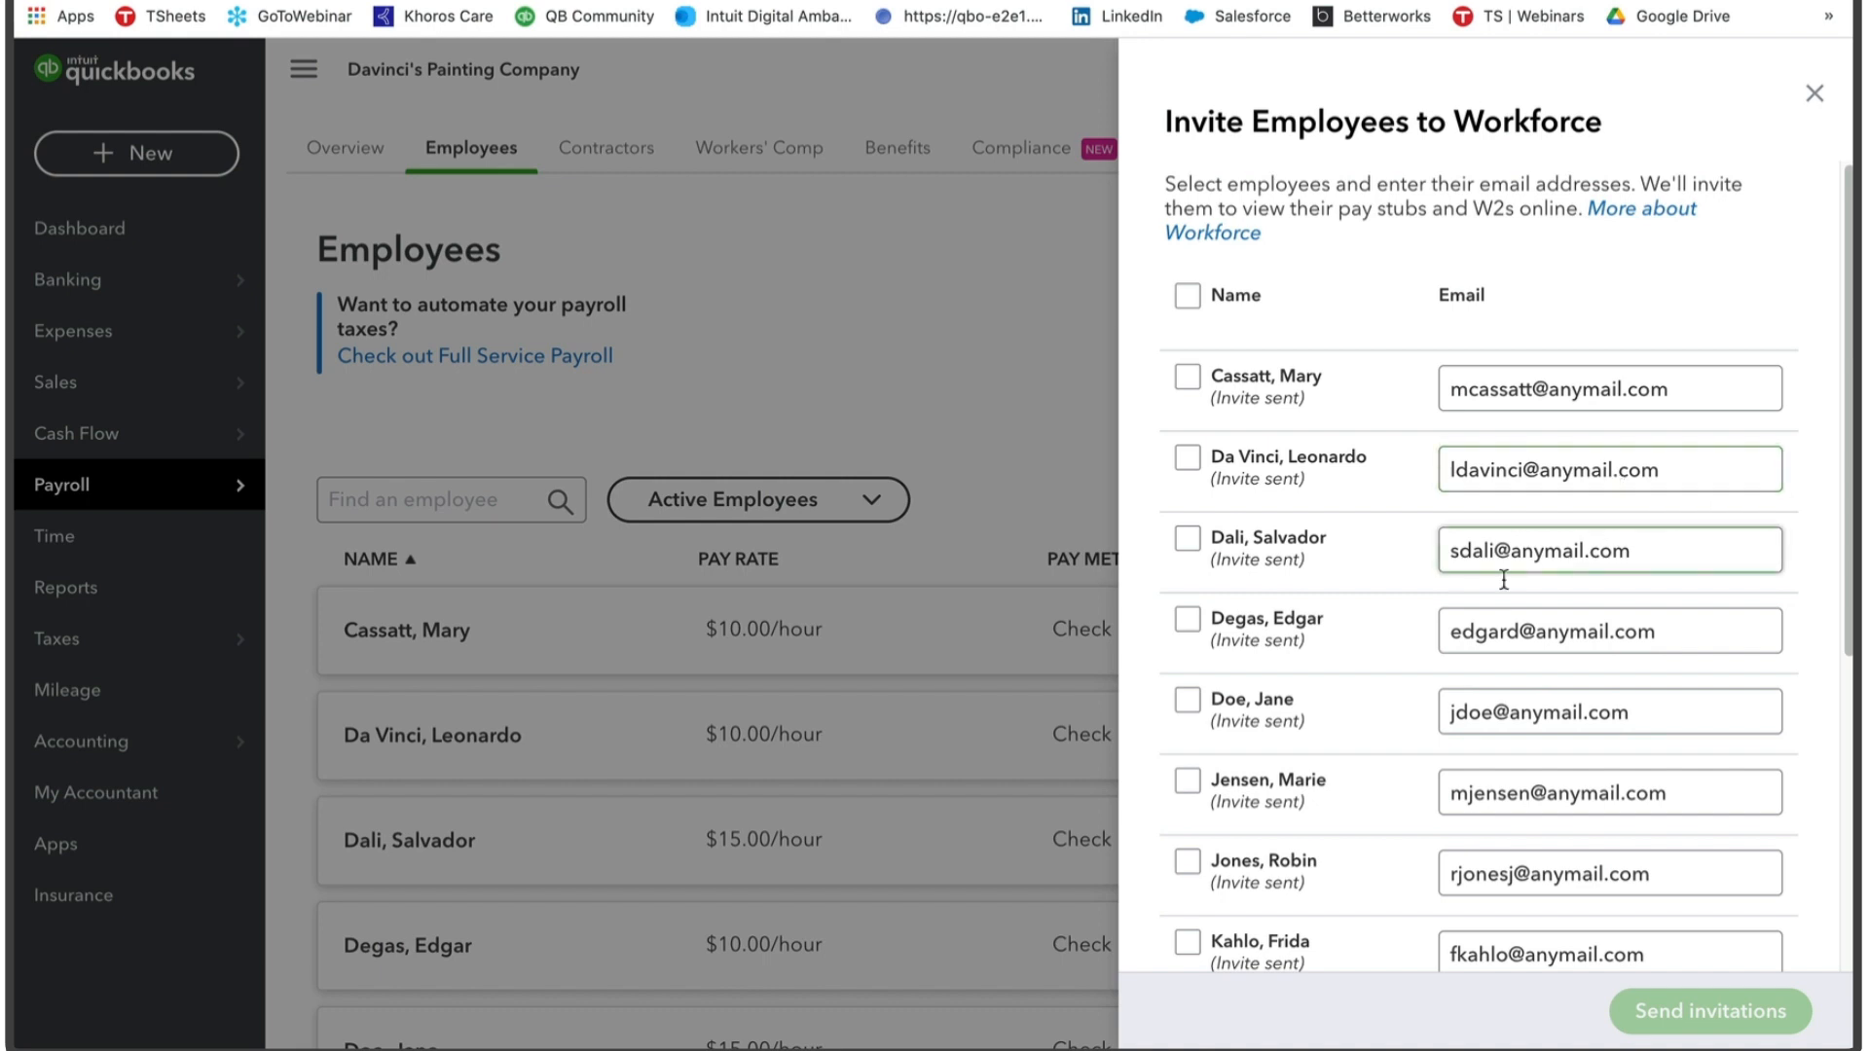
left_click(1187, 710)
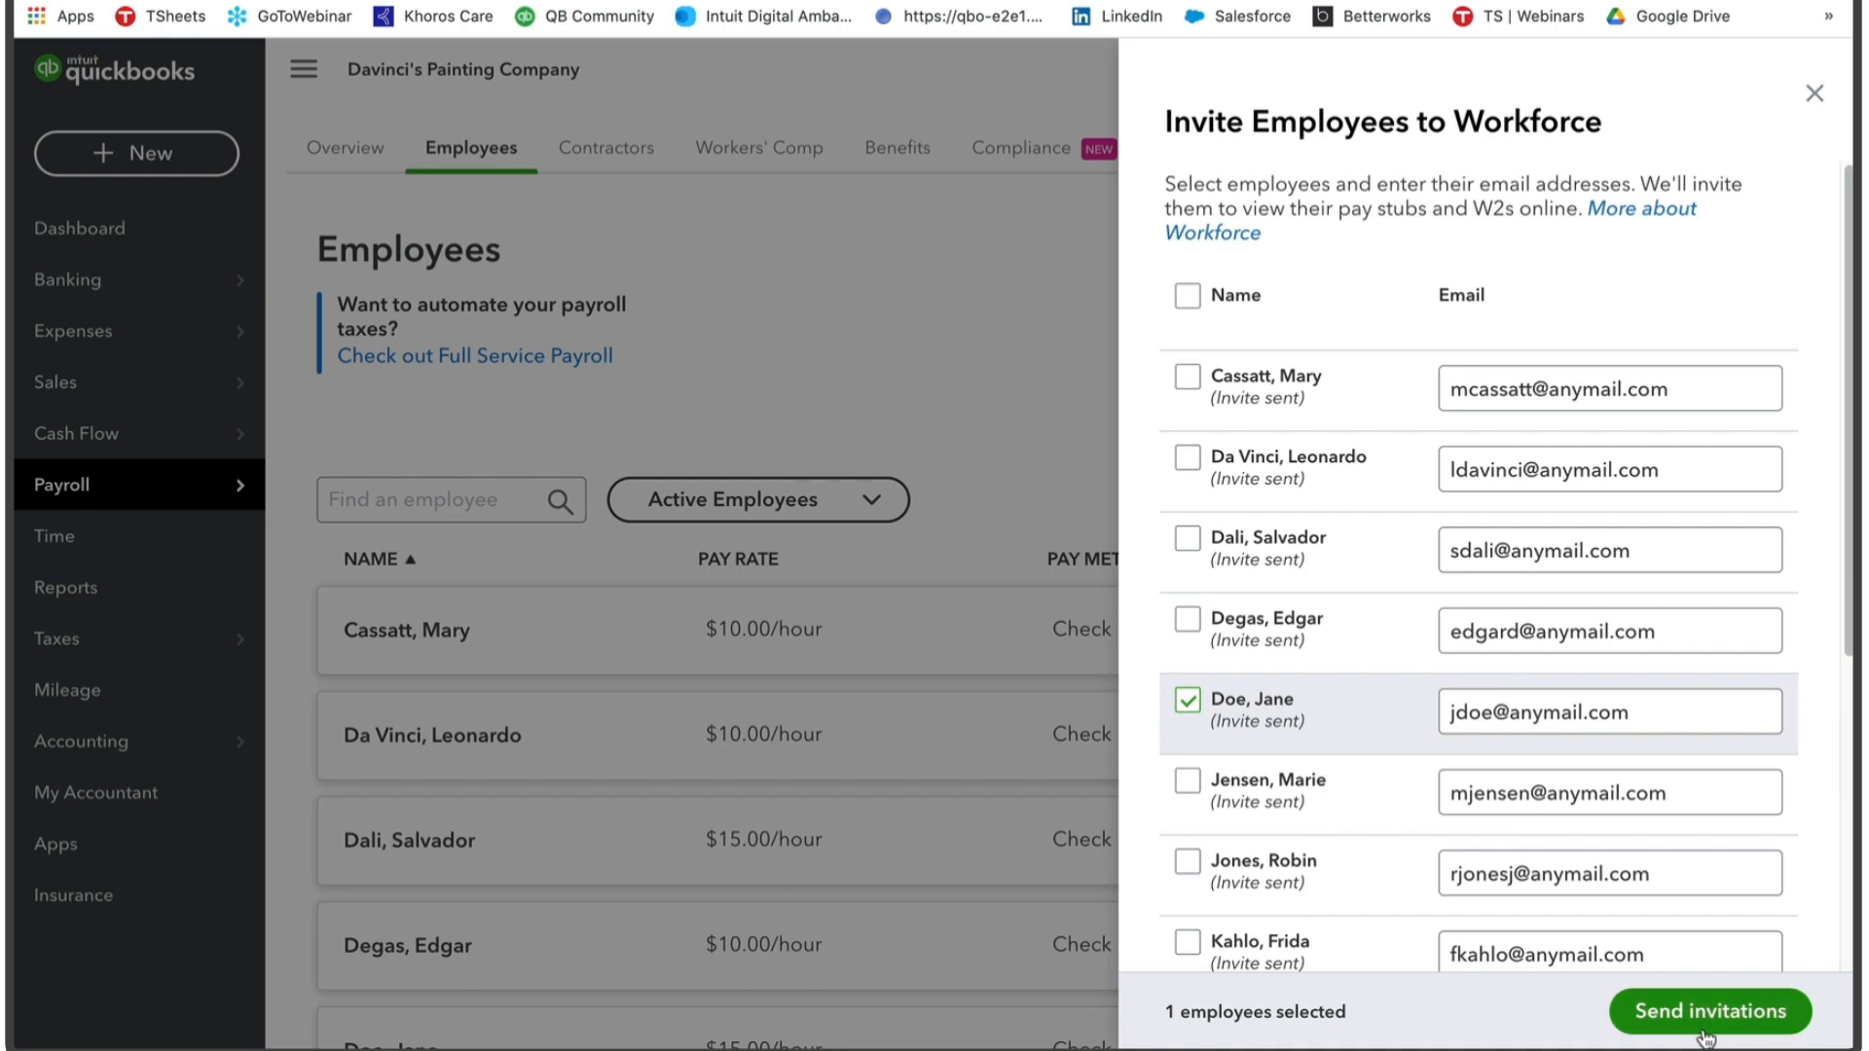
left_click(1813, 94)
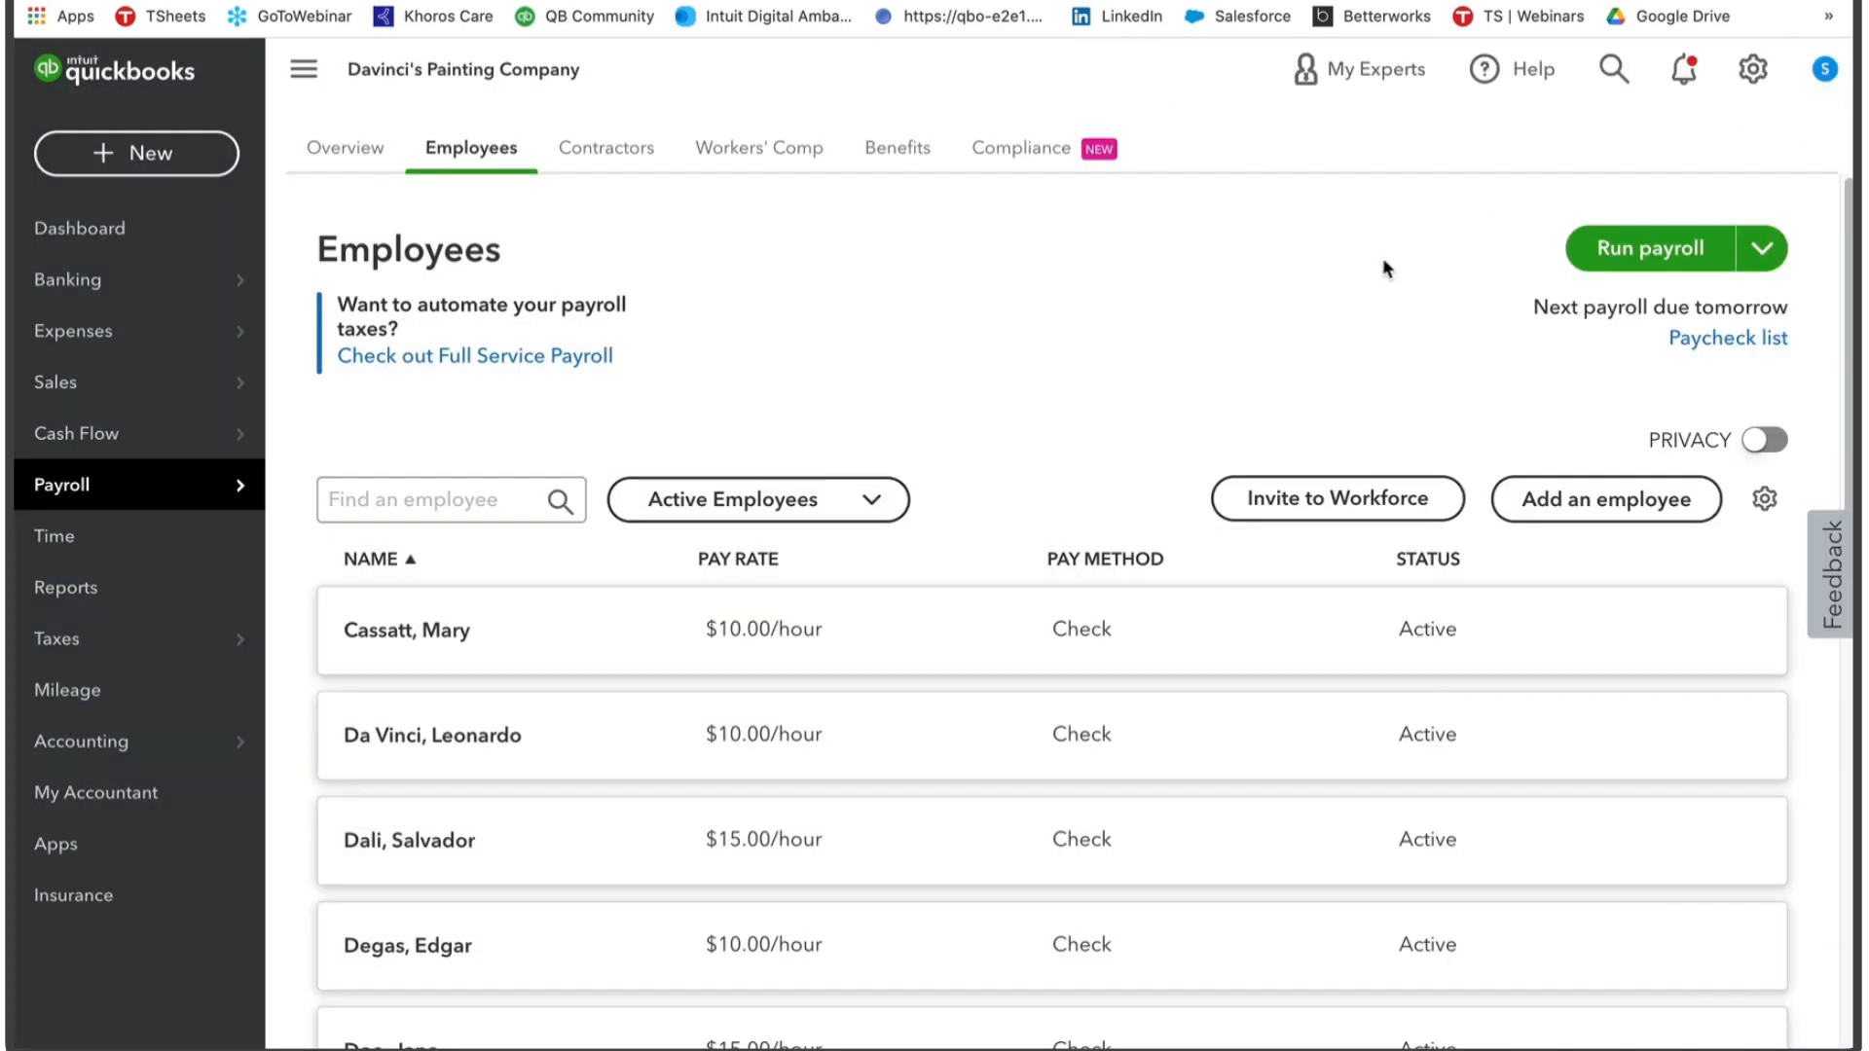
mouse_move(1369, 280)
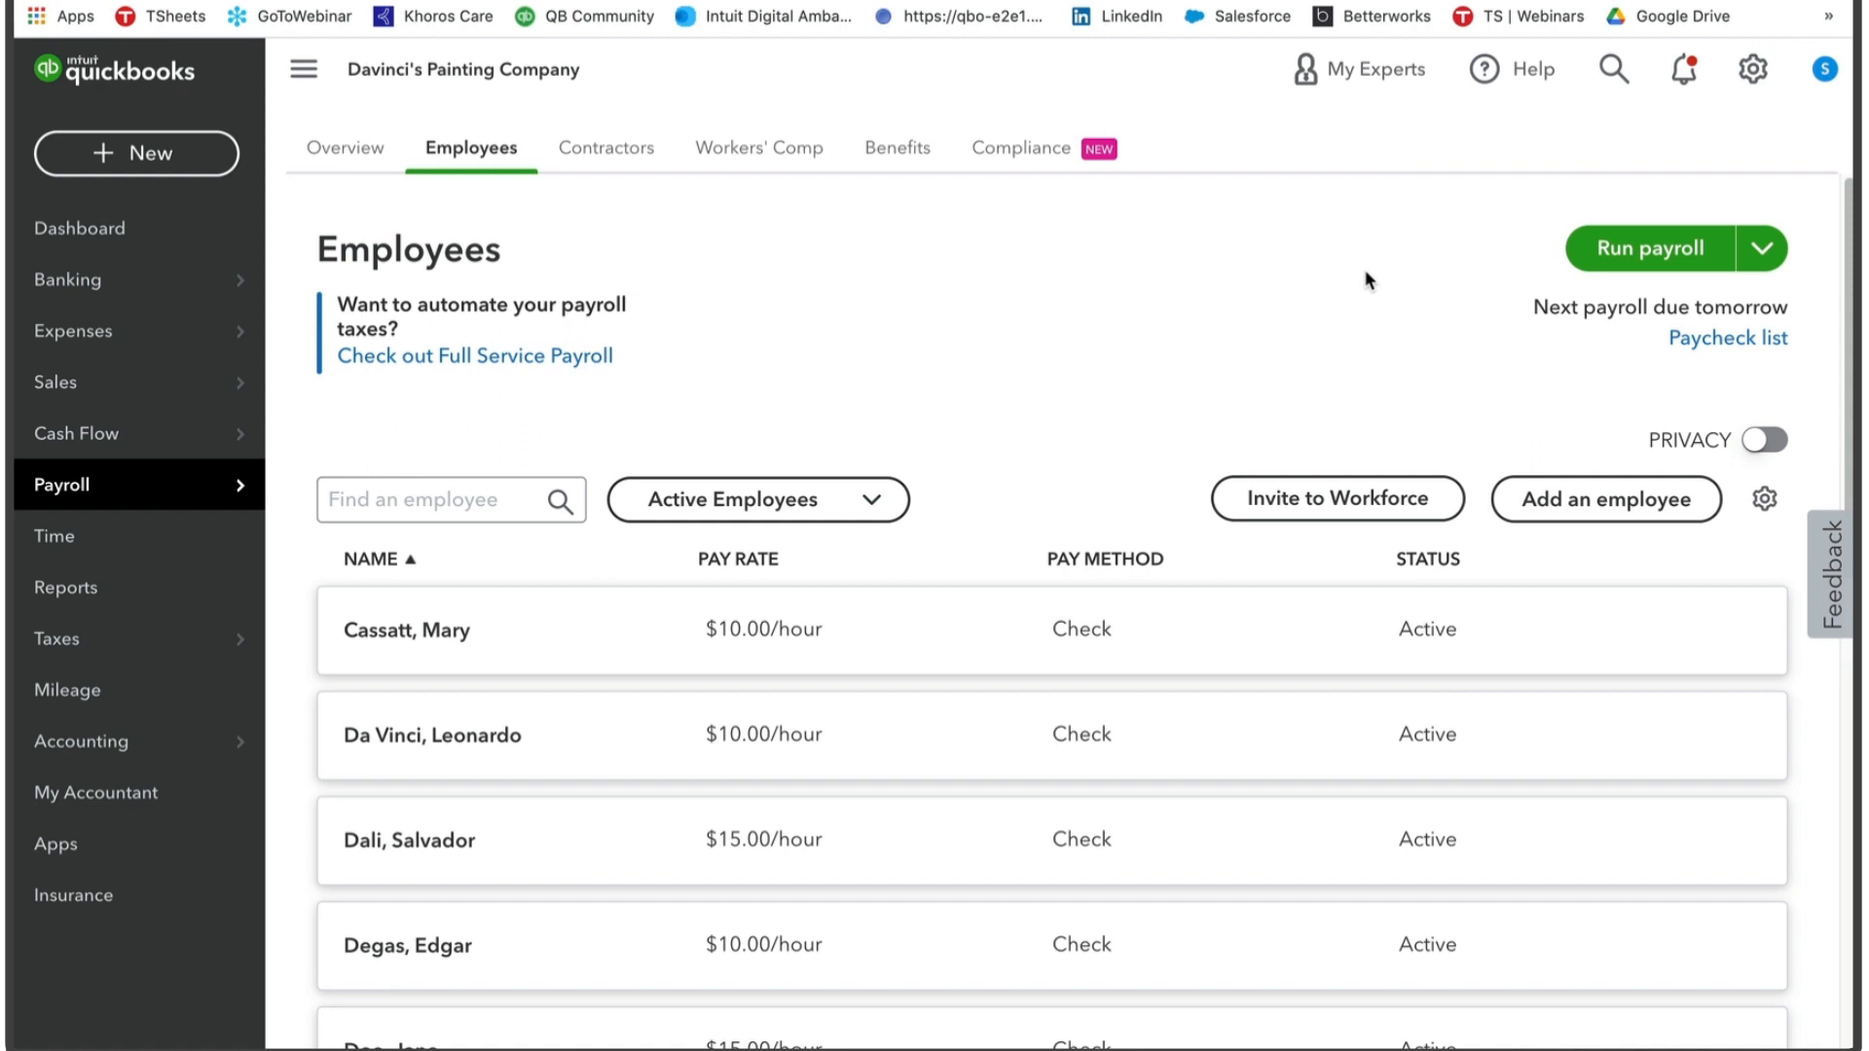